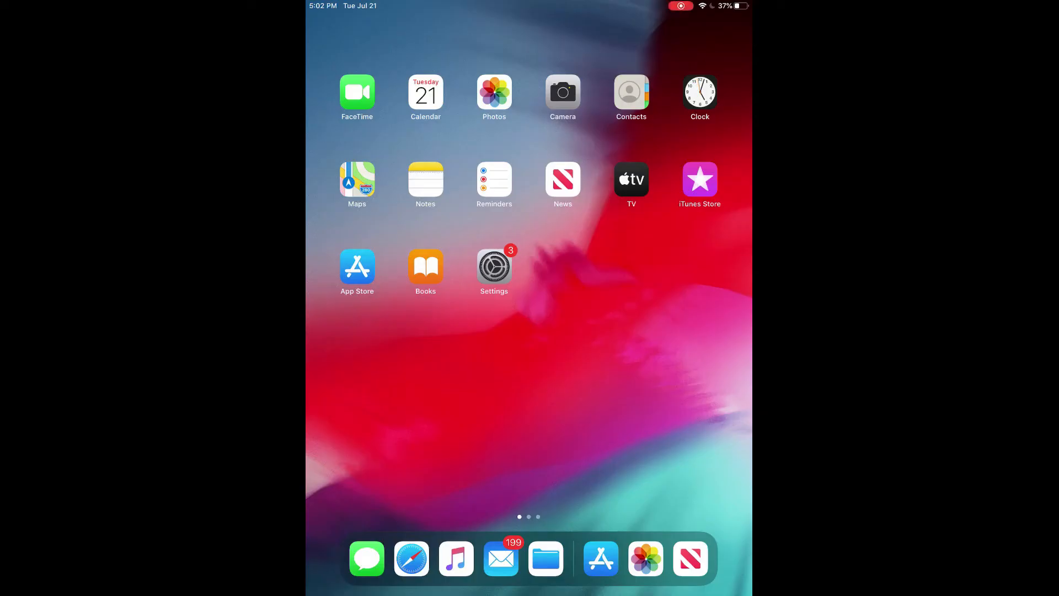
Step: Launch the App Store app from the iPad Home Screen
left_click(598, 557)
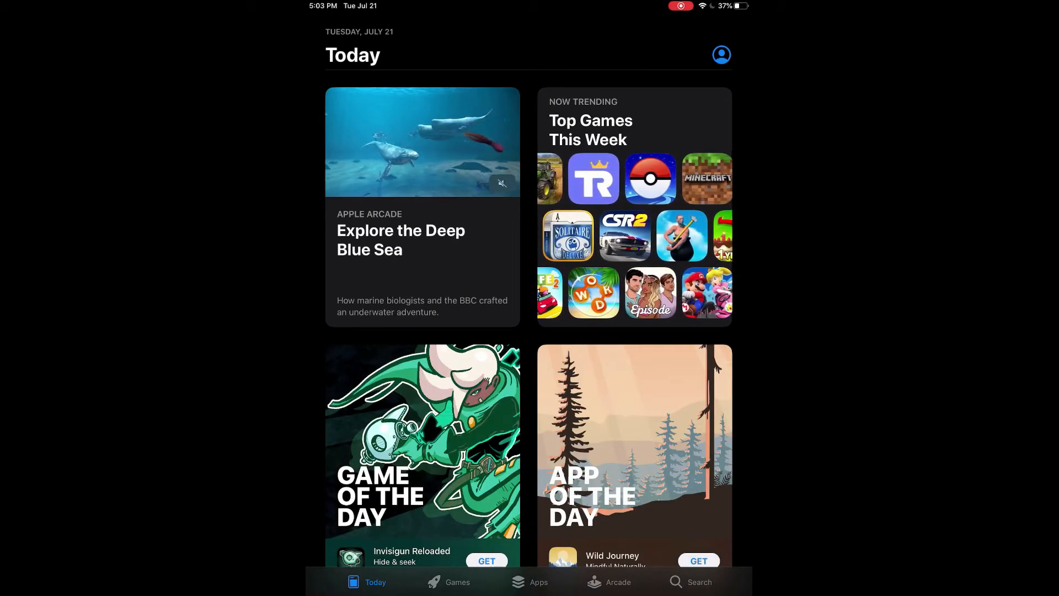
Step: Search 'grasshopper', install Grasshopper: Learn to Code, and launch it
left_click(689, 582)
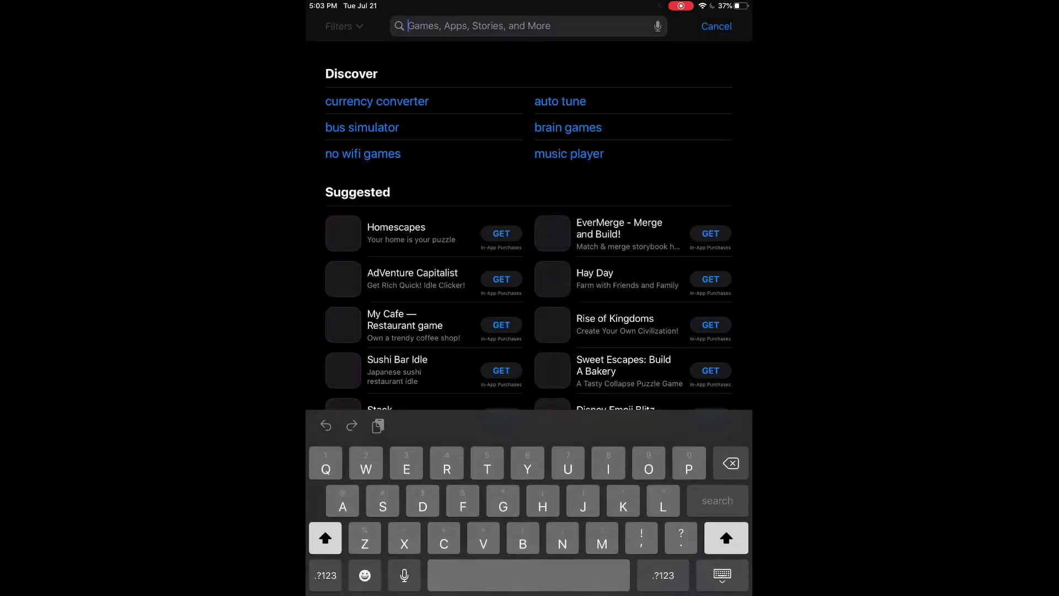
type("Grass")
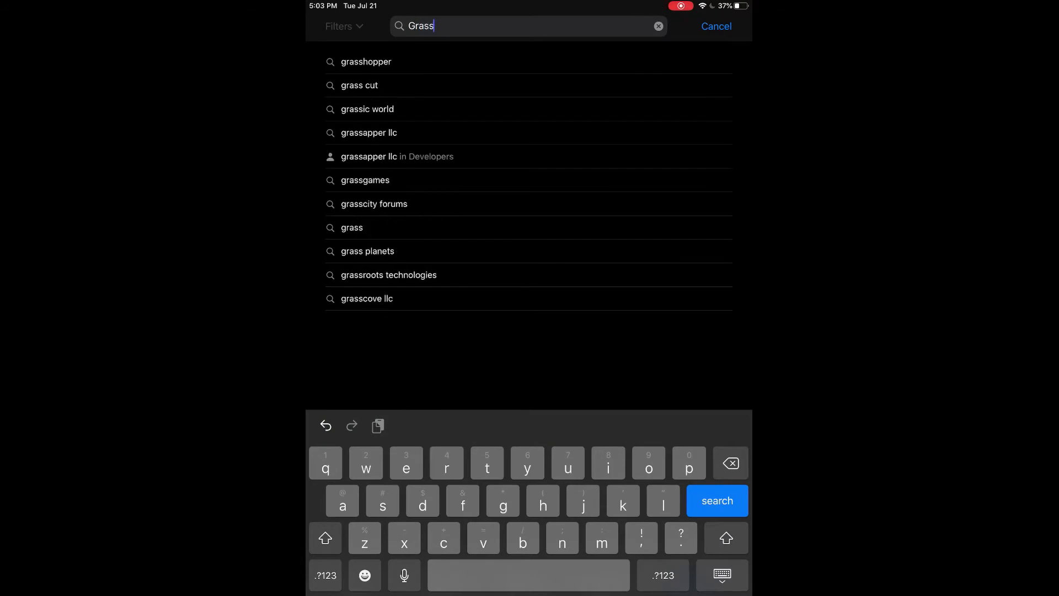
left_click(366, 61)
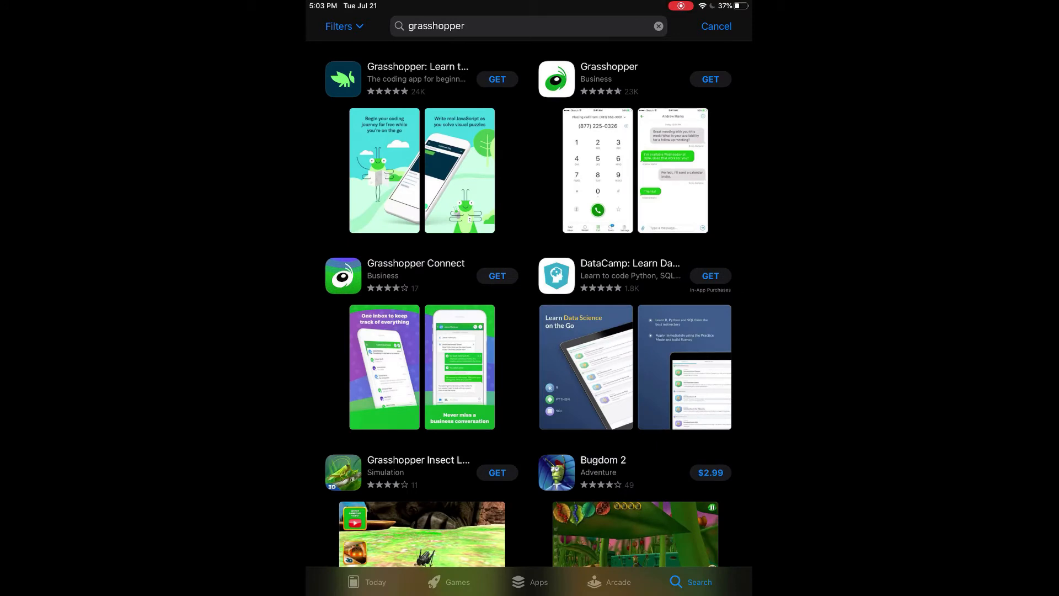
left_click(496, 79)
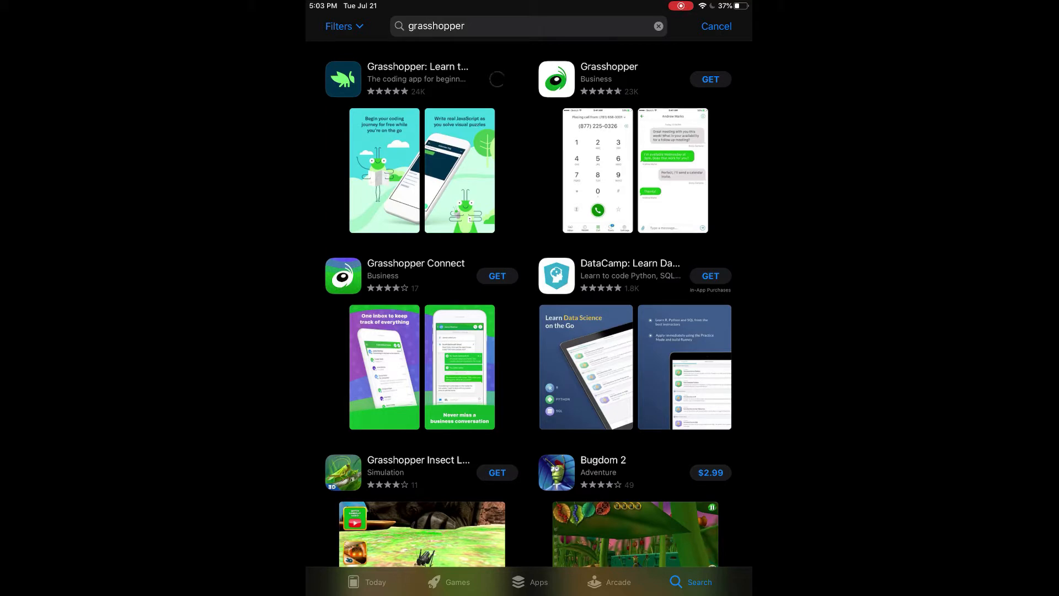
left_click(496, 78)
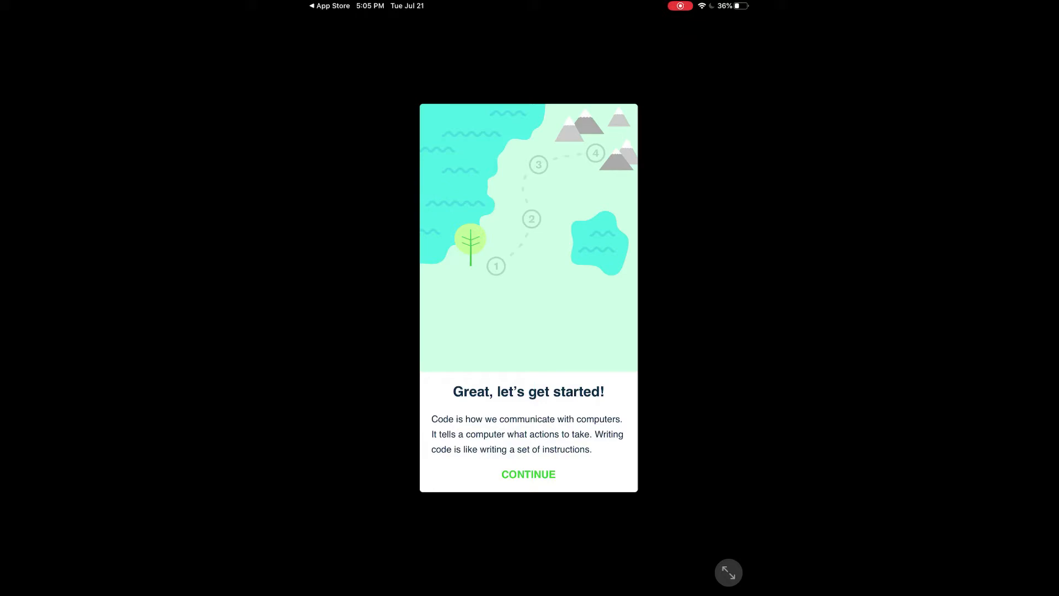
Step: Get past the welcome, instructions and example screens to start the French flag puzzle
left_click(528, 473)
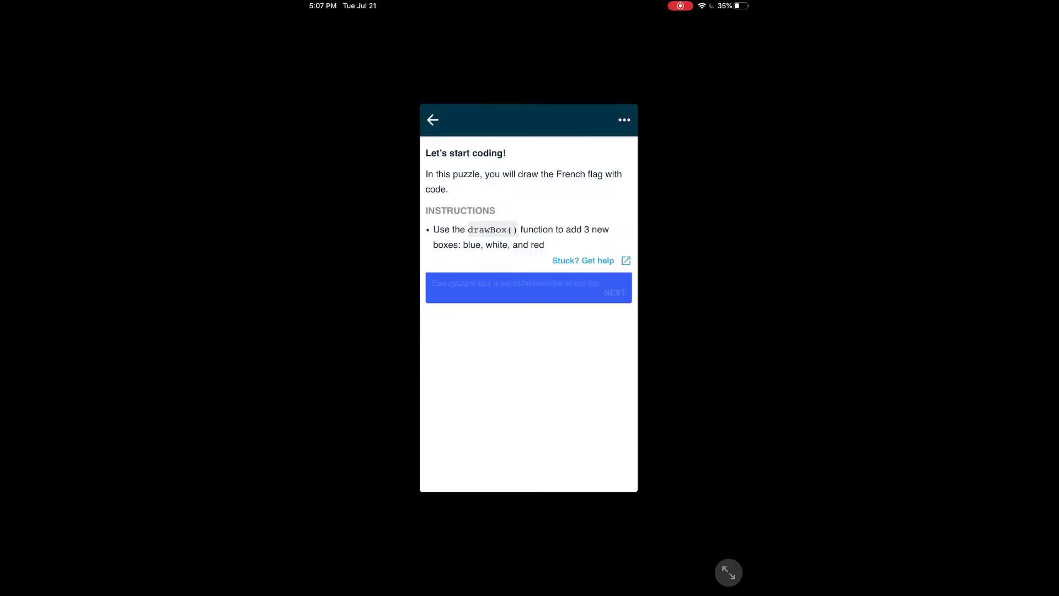
left_click(613, 292)
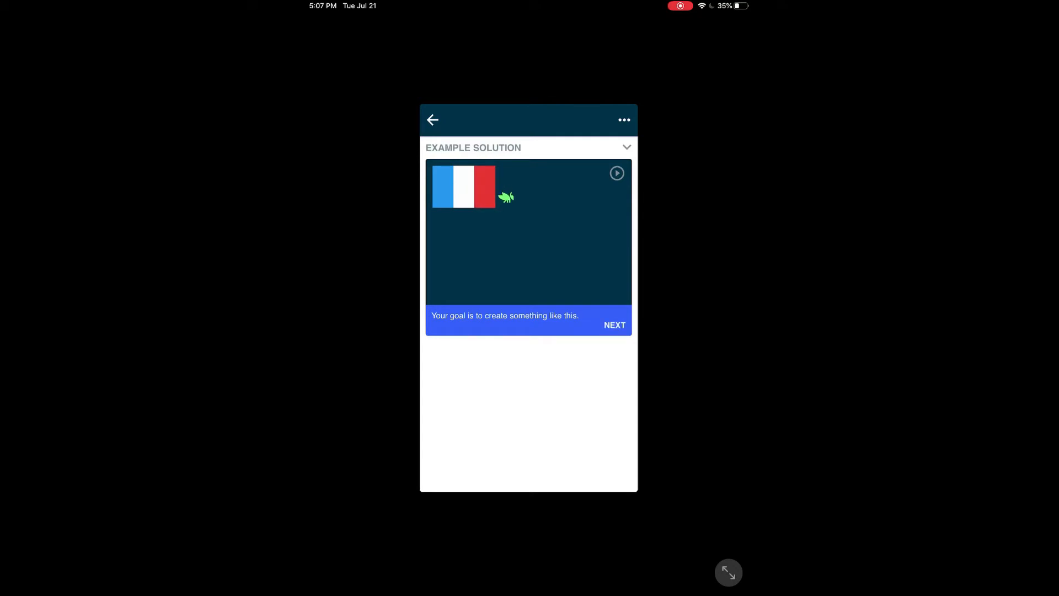
left_click(614, 325)
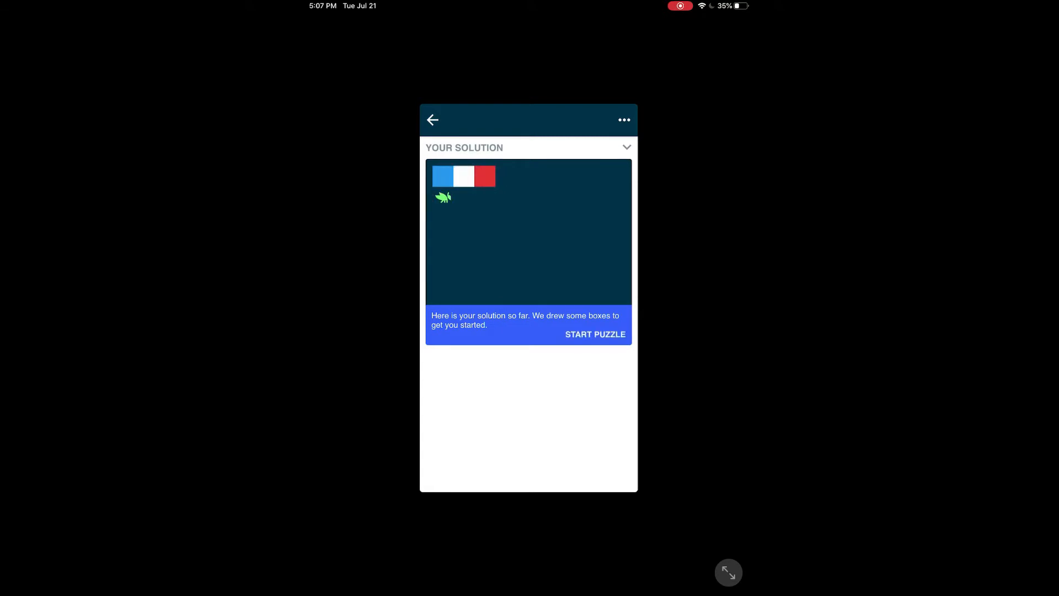
left_click(595, 334)
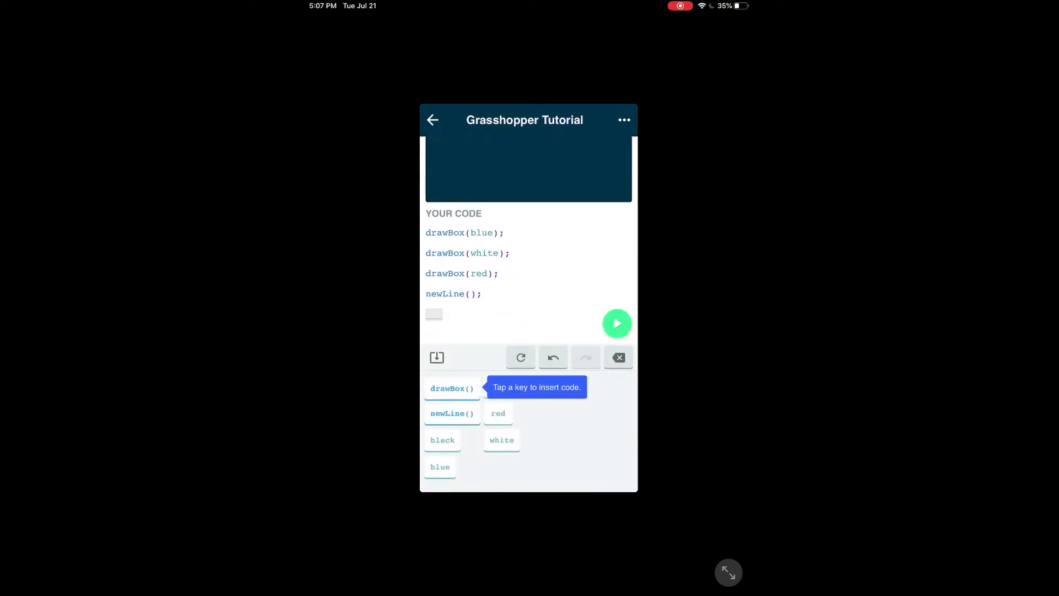
Step: Add a drawBox(blue) line and run the code to preview the drawing
left_click(452, 388)
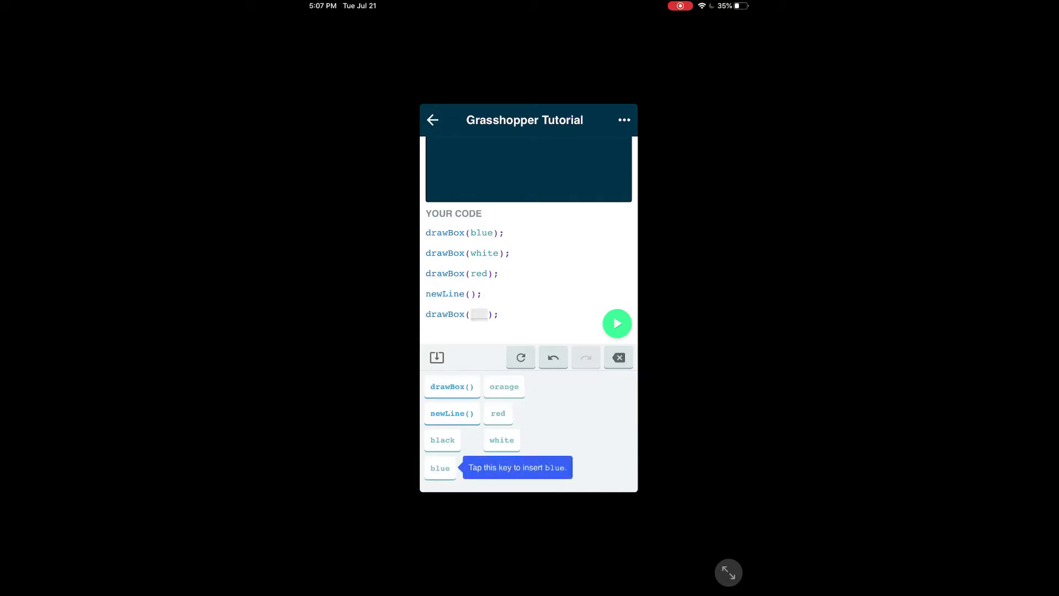
left_click(439, 467)
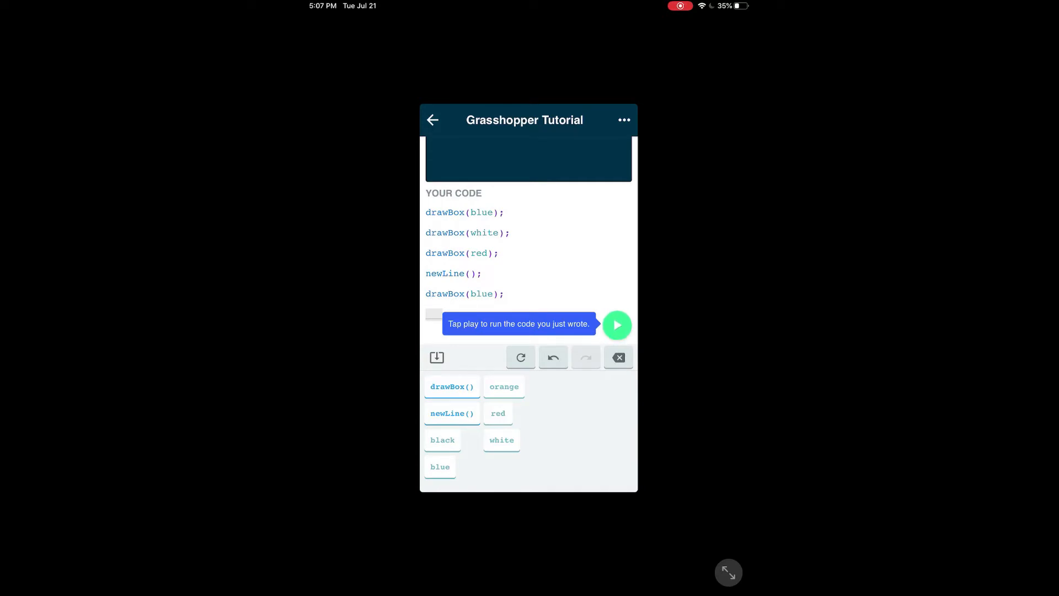
left_click(615, 325)
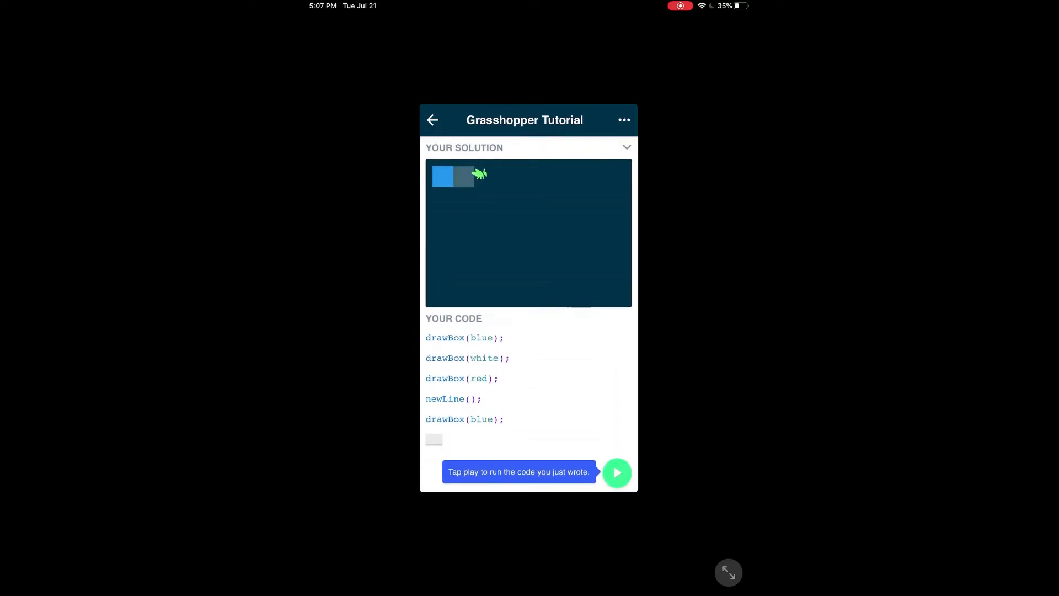
left_click(616, 472)
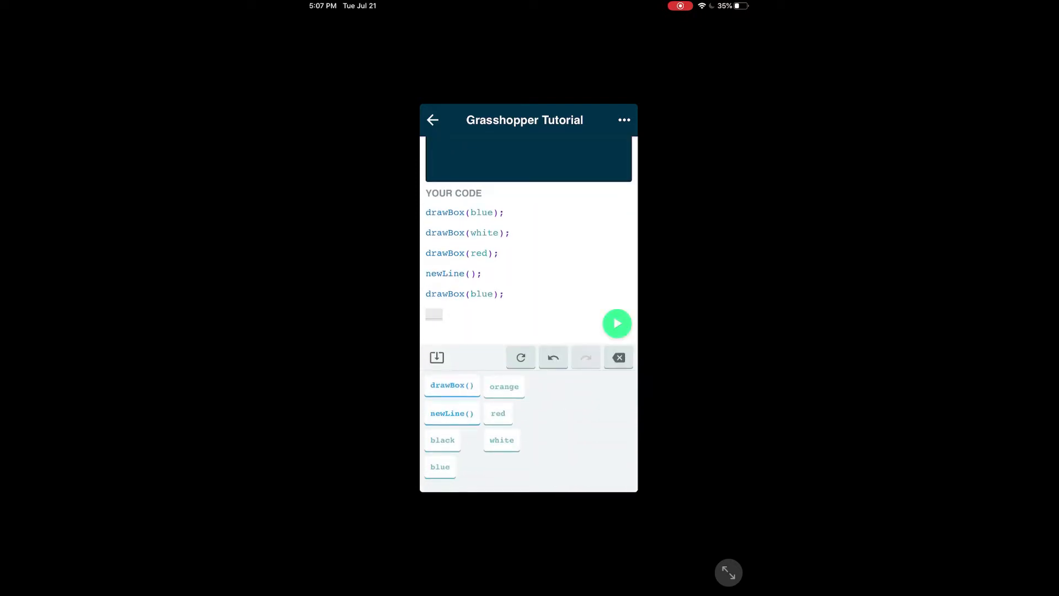
Step: Add drawBox(white) and drawBox(red), run the flag code, and continue past Congrats
left_click(451, 385)
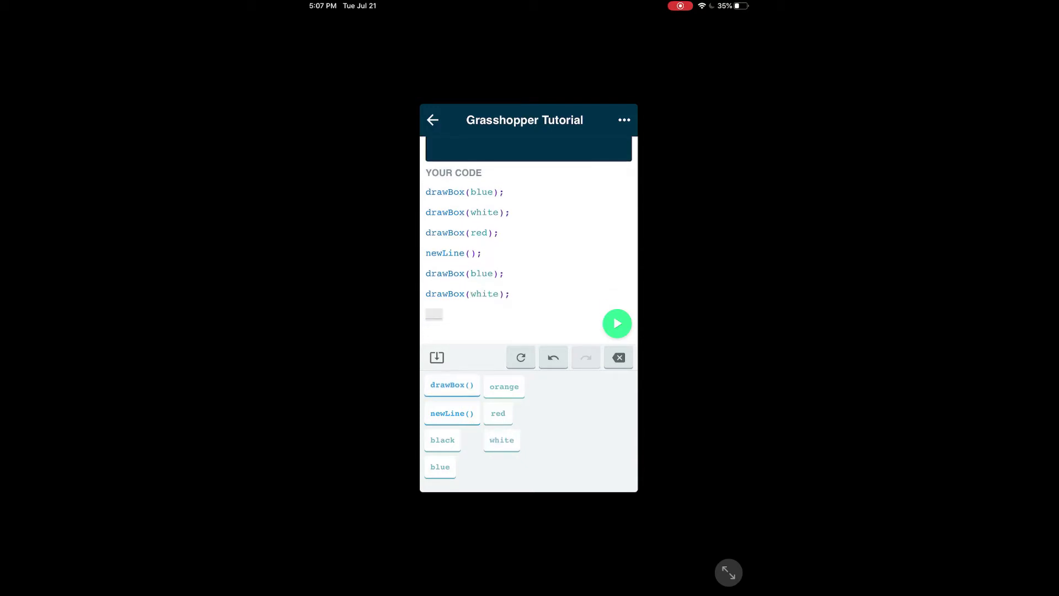
left_click(451, 387)
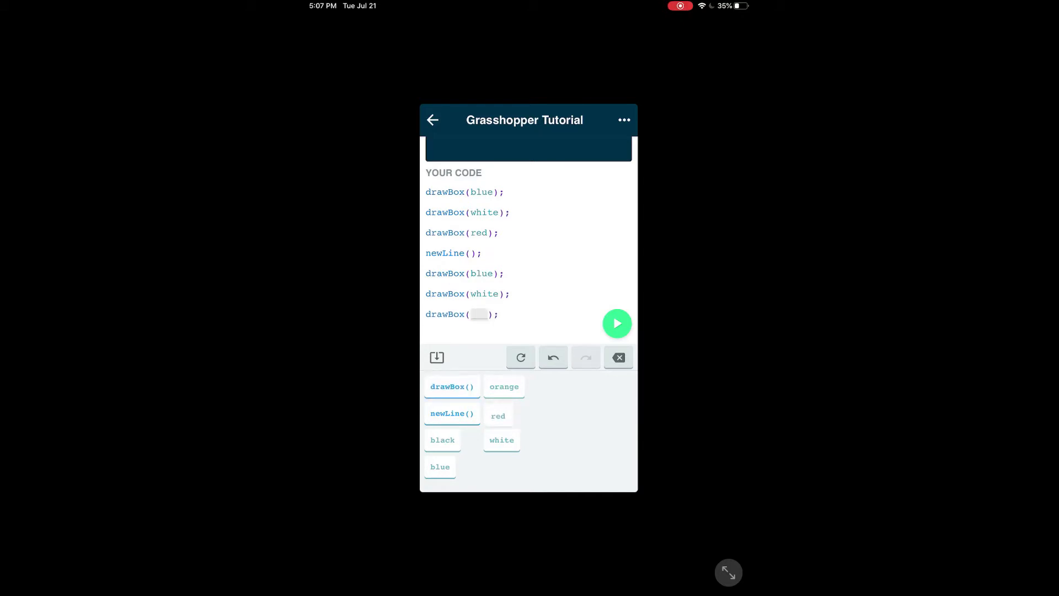
left_click(497, 415)
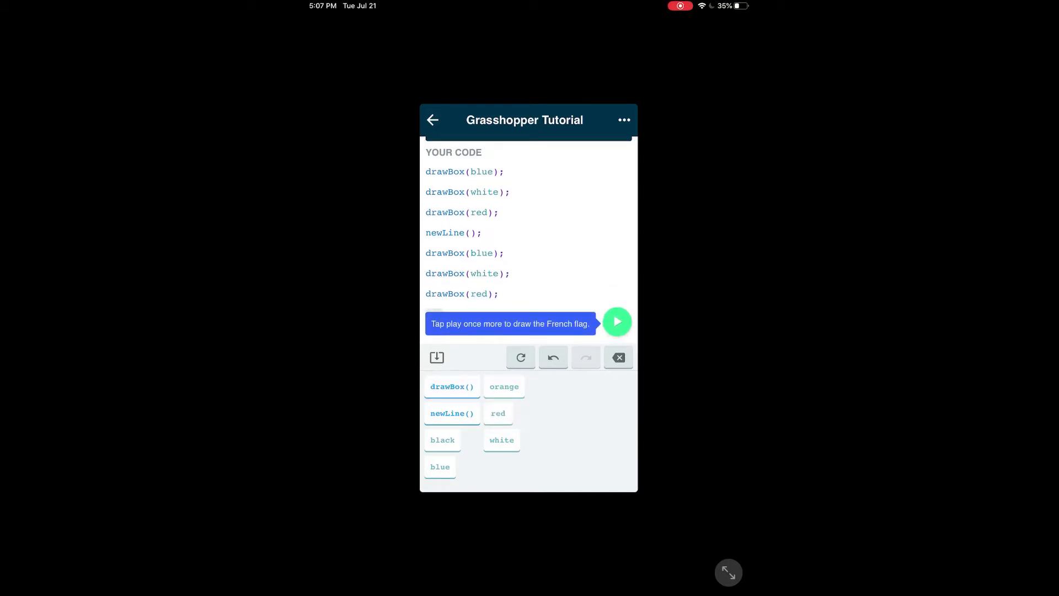
left_click(616, 321)
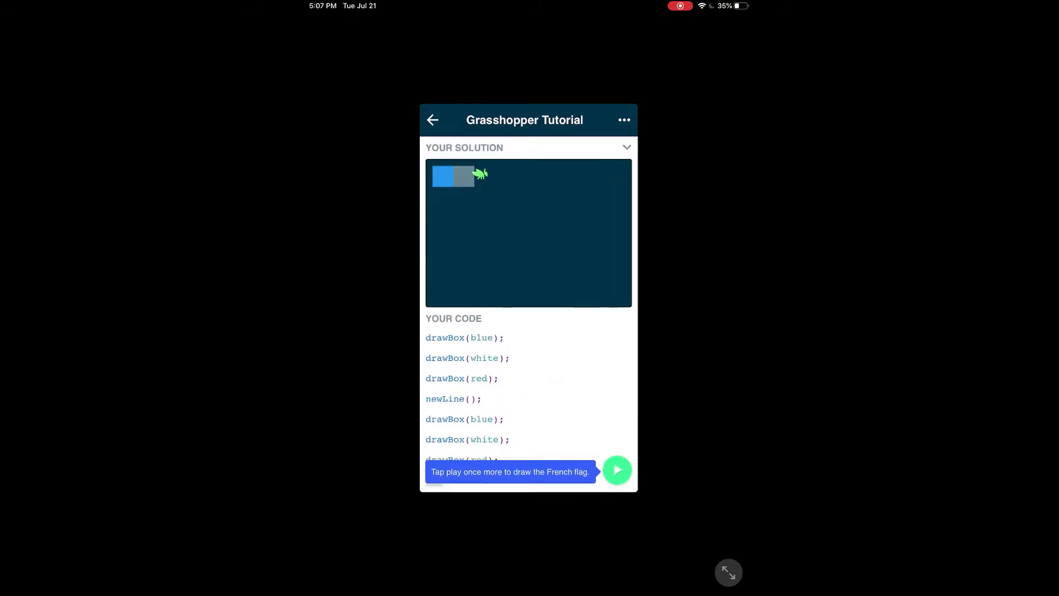
left_click(616, 470)
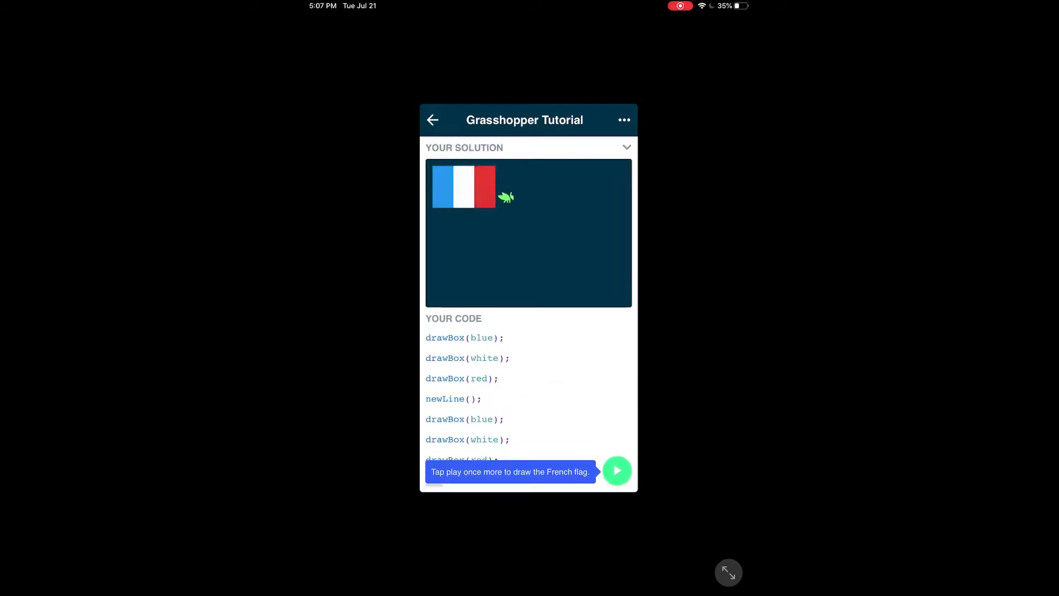
left_click(616, 470)
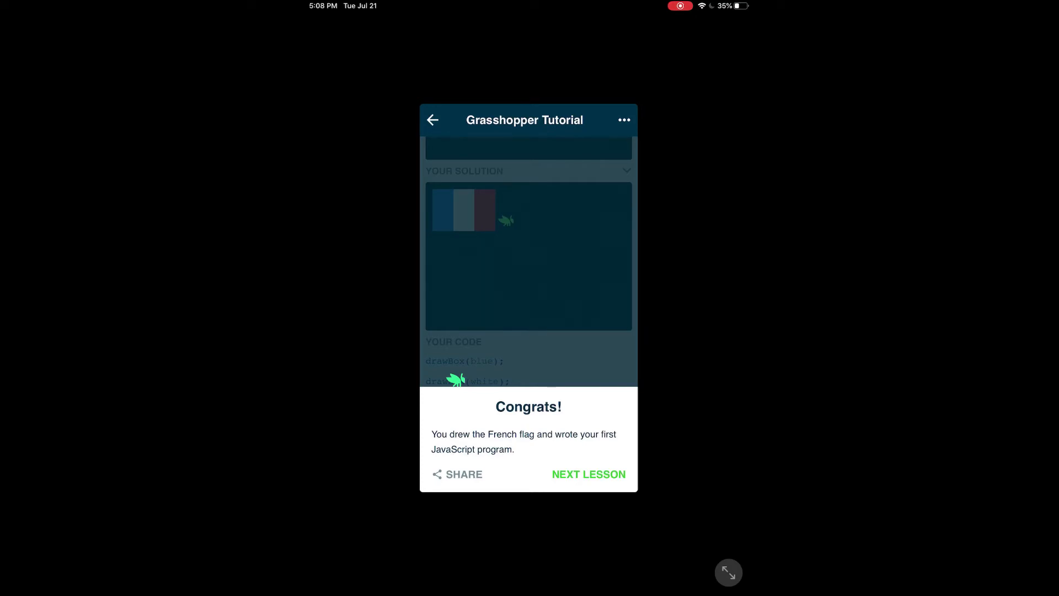
Step: Continue to the Gabonese Flag lesson, dismissing the certificate notice
left_click(589, 474)
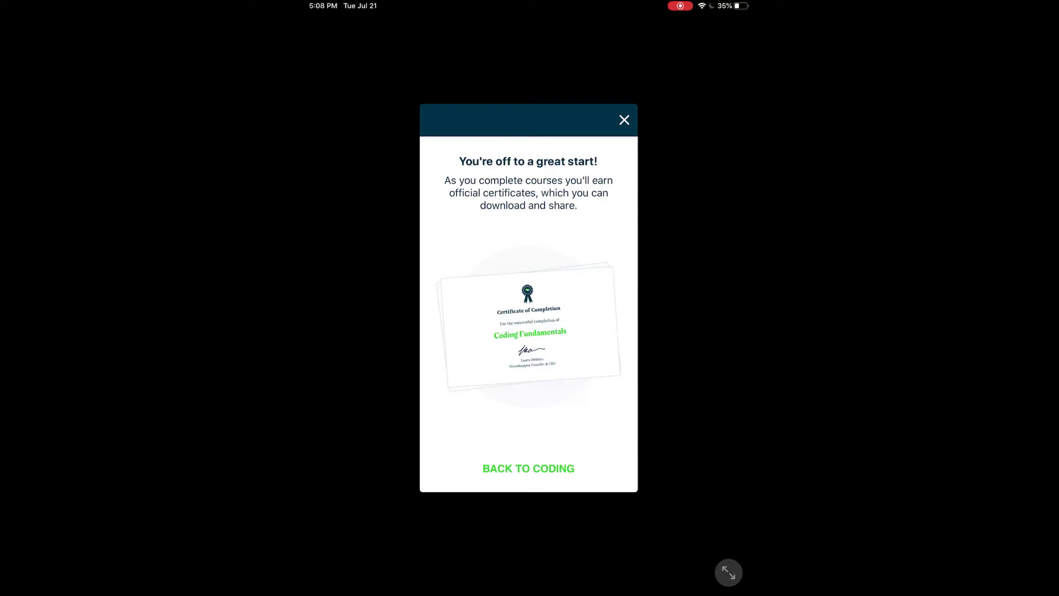
left_click(528, 468)
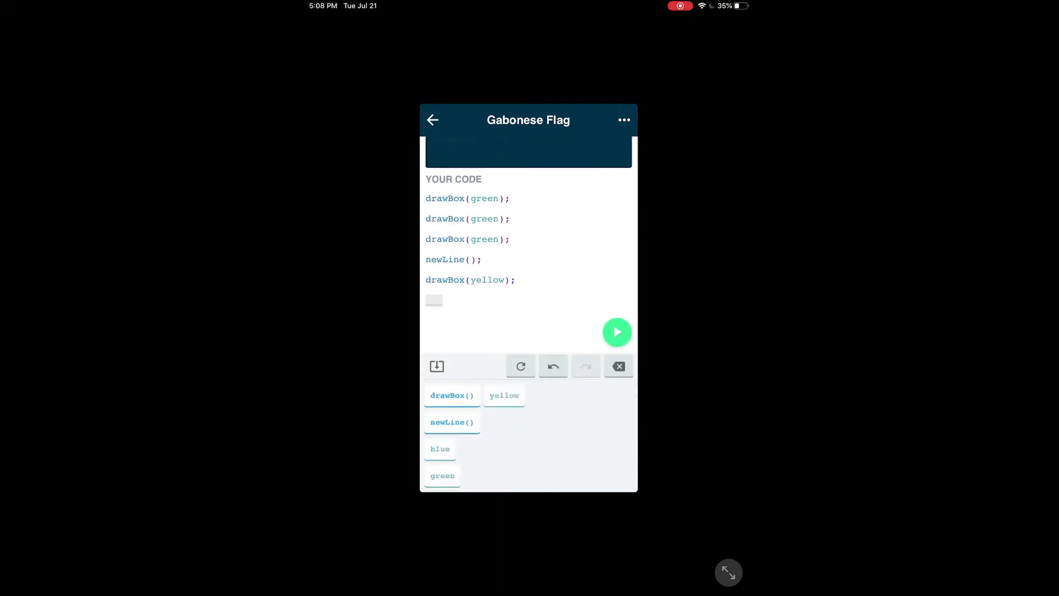
Step: Add two more yellow boxes and three blue drawBox lines, then run the flag code
left_click(451, 394)
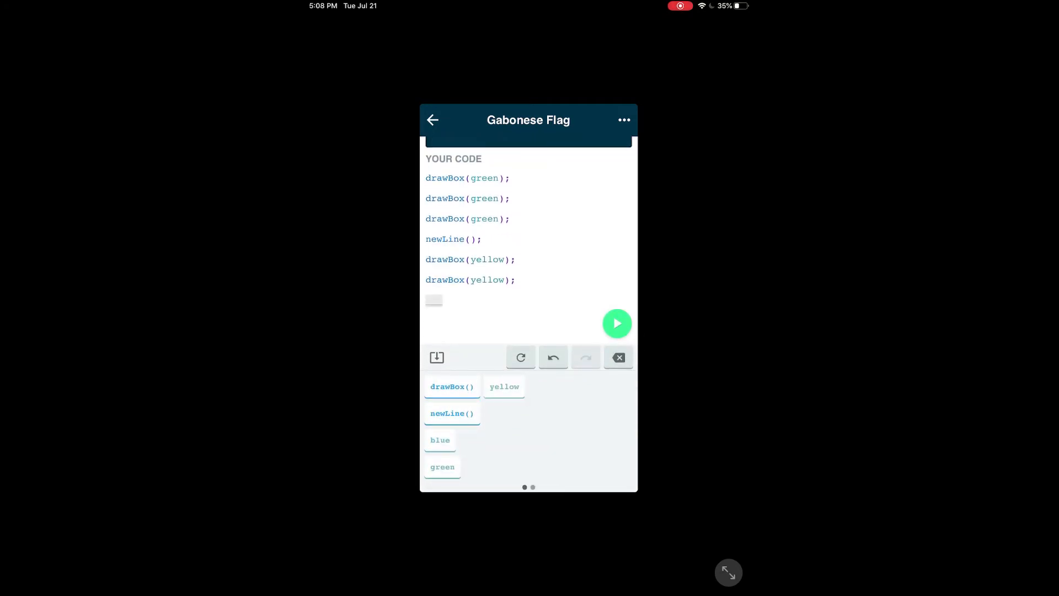
left_click(451, 386)
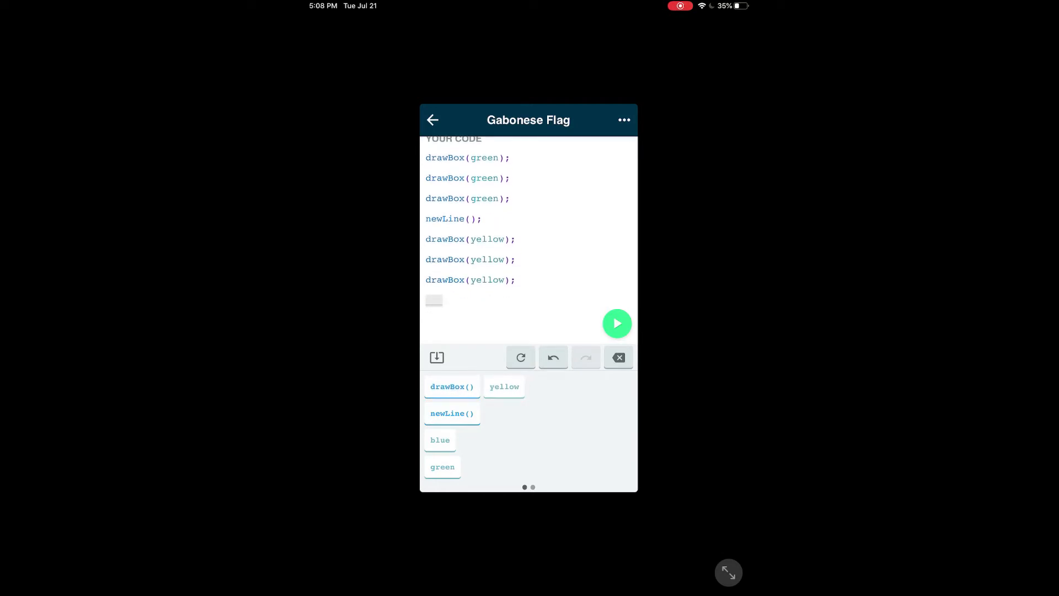
left_click(615, 323)
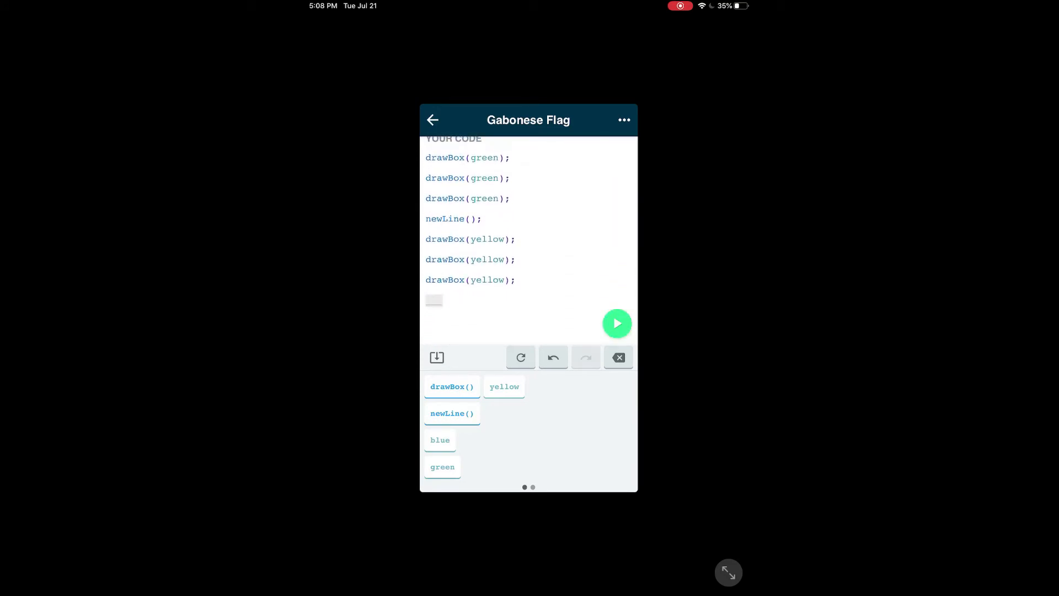
left_click(451, 386)
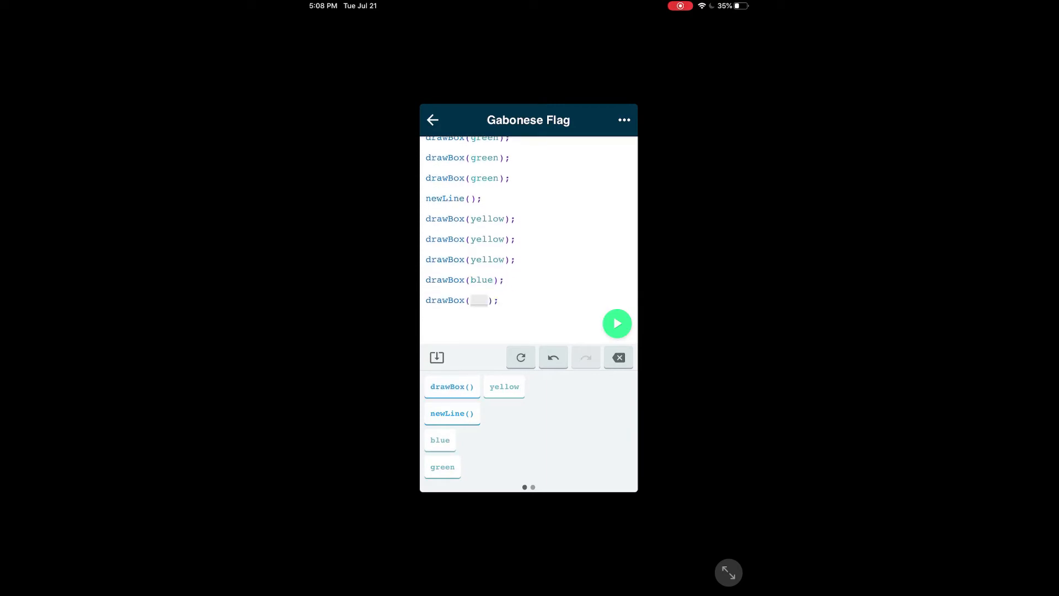
left_click(439, 439)
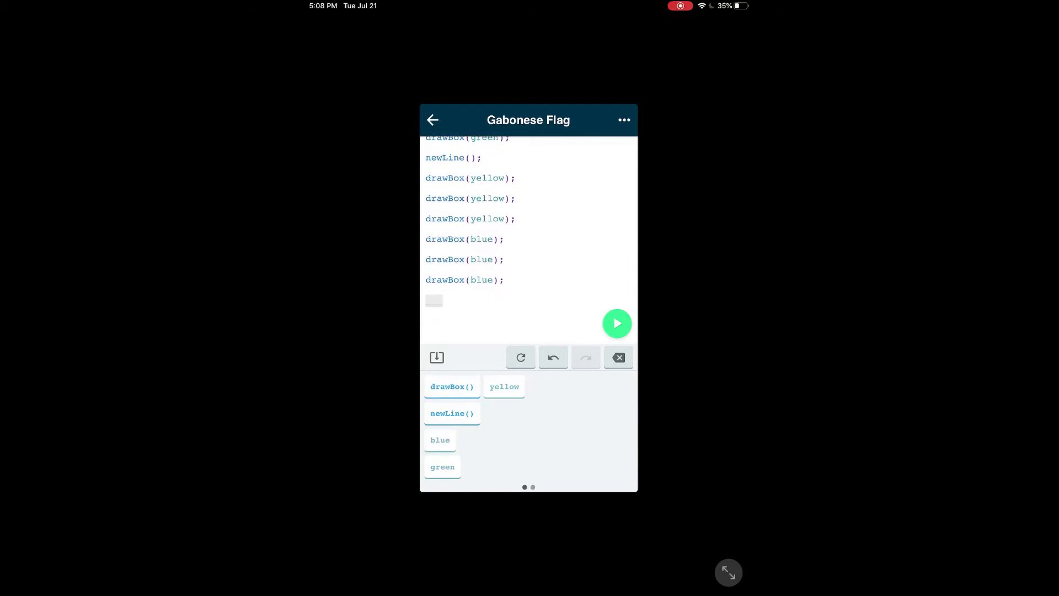
left_click(615, 323)
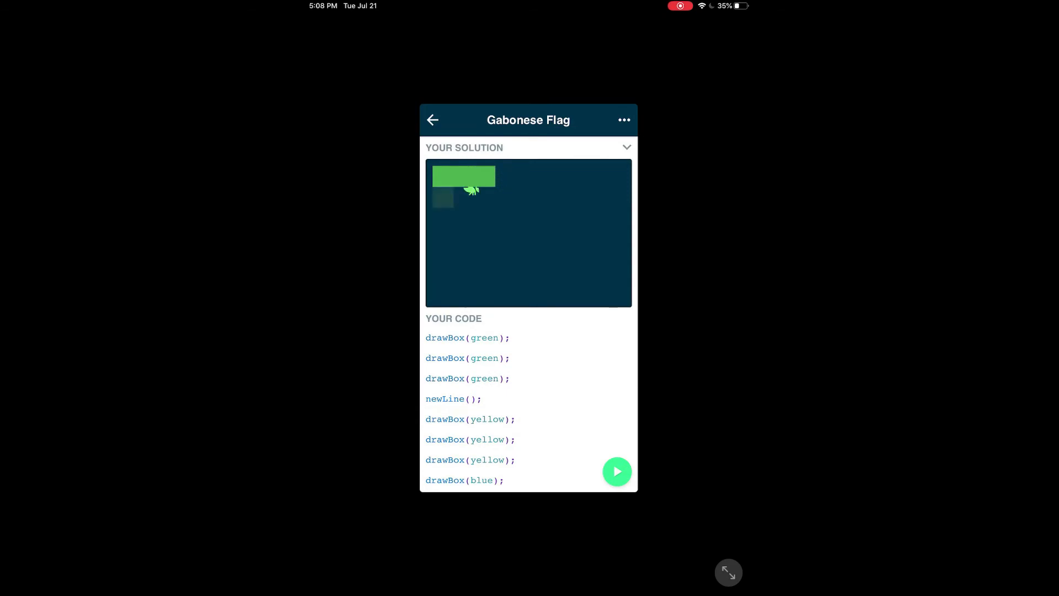
Step: Insert newLine() before the blue boxes, rerun it, and return to the Fundamentals map
left_click(615, 470)
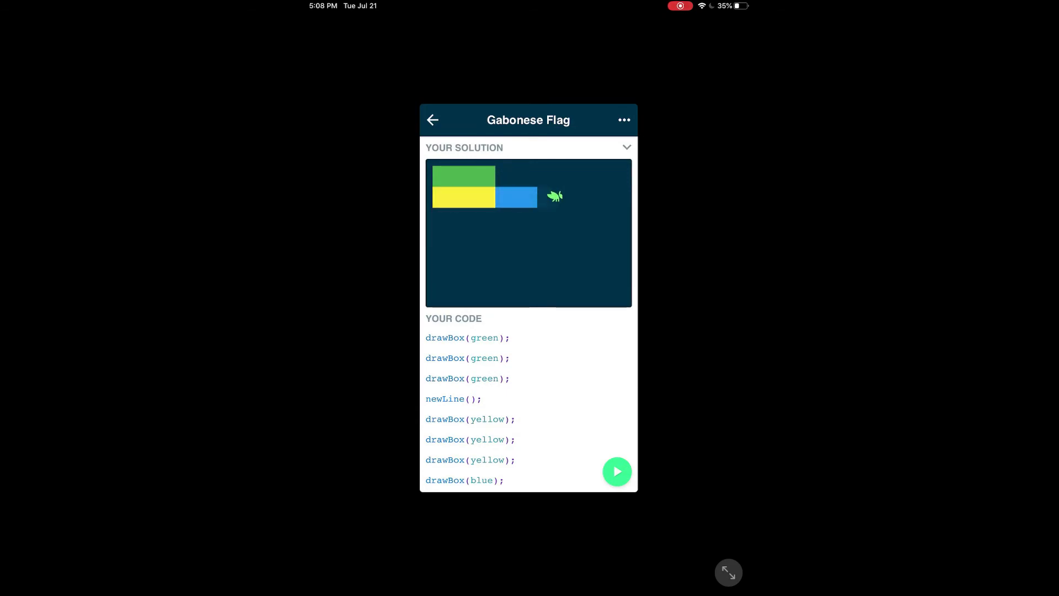
left_click(616, 472)
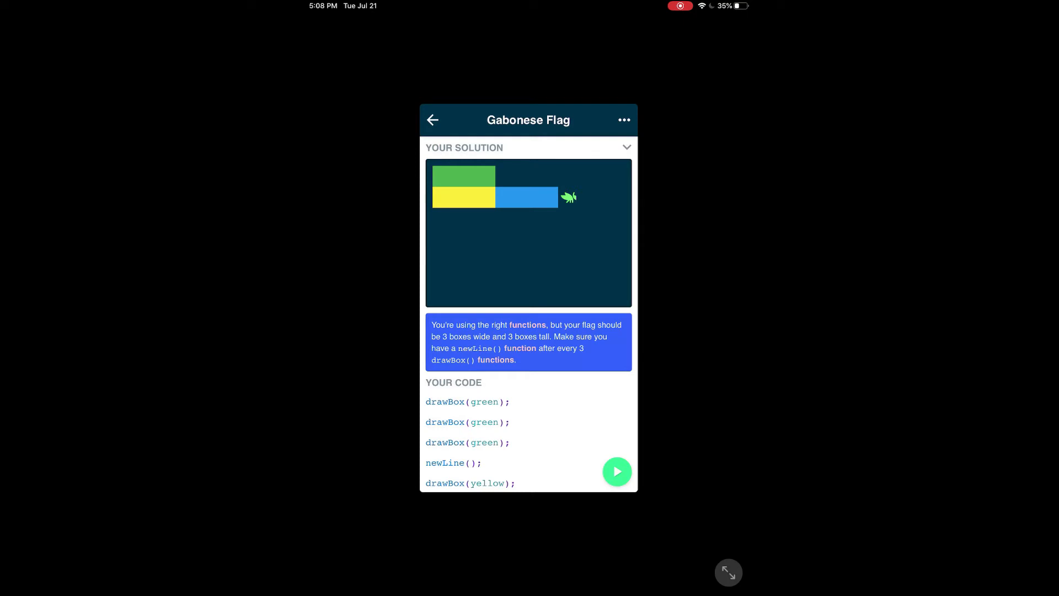
scroll("down", 3)
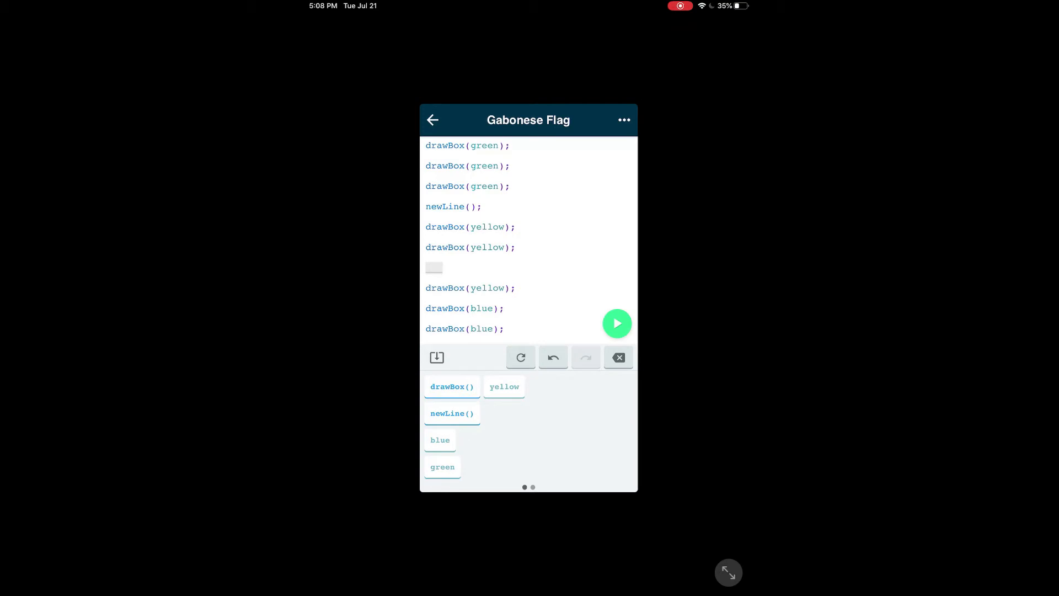
left_click(616, 323)
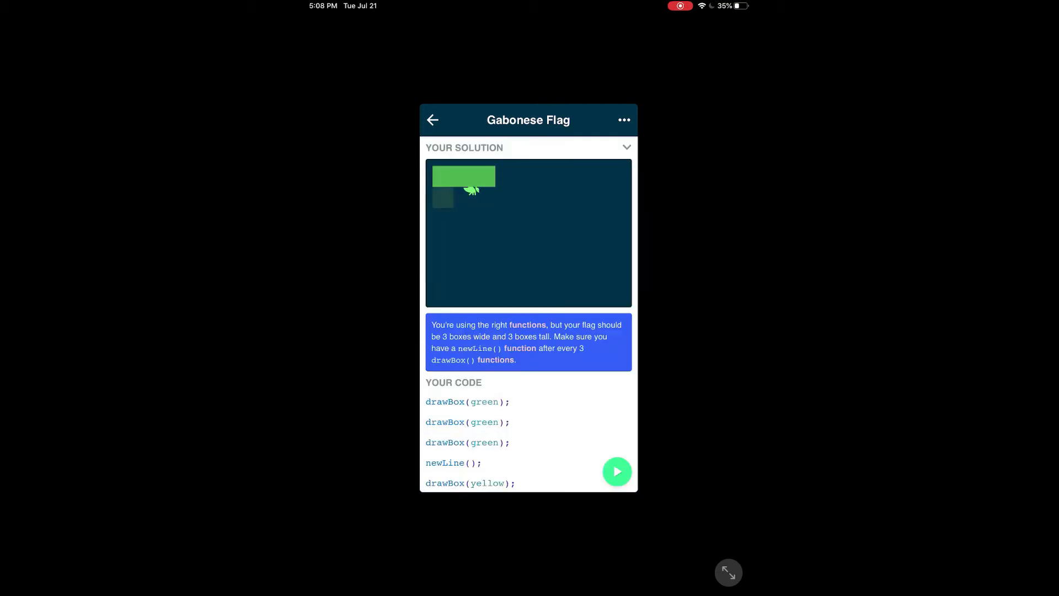
left_click(616, 471)
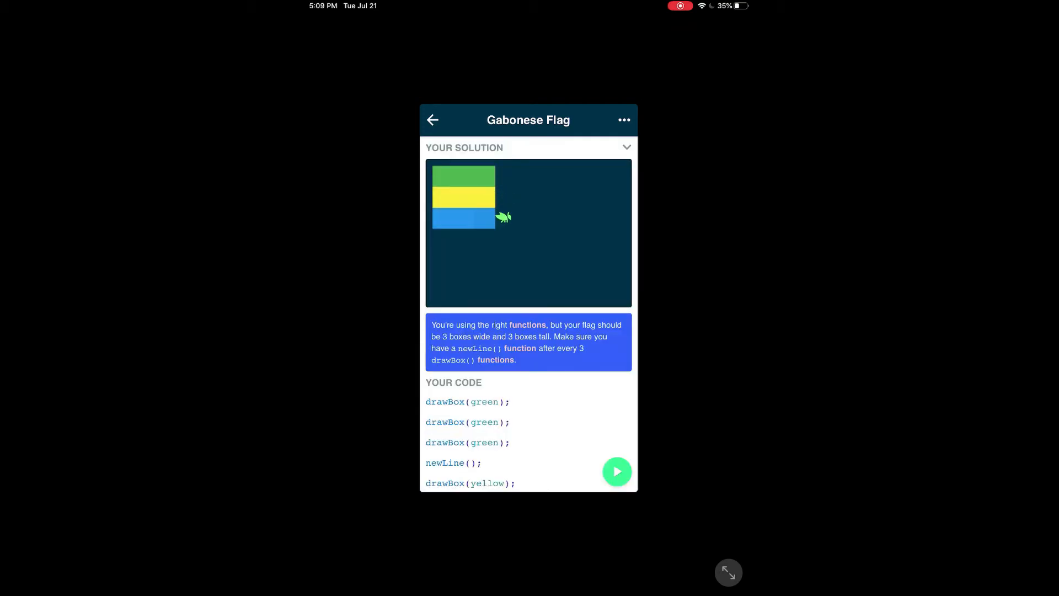
left_click(616, 470)
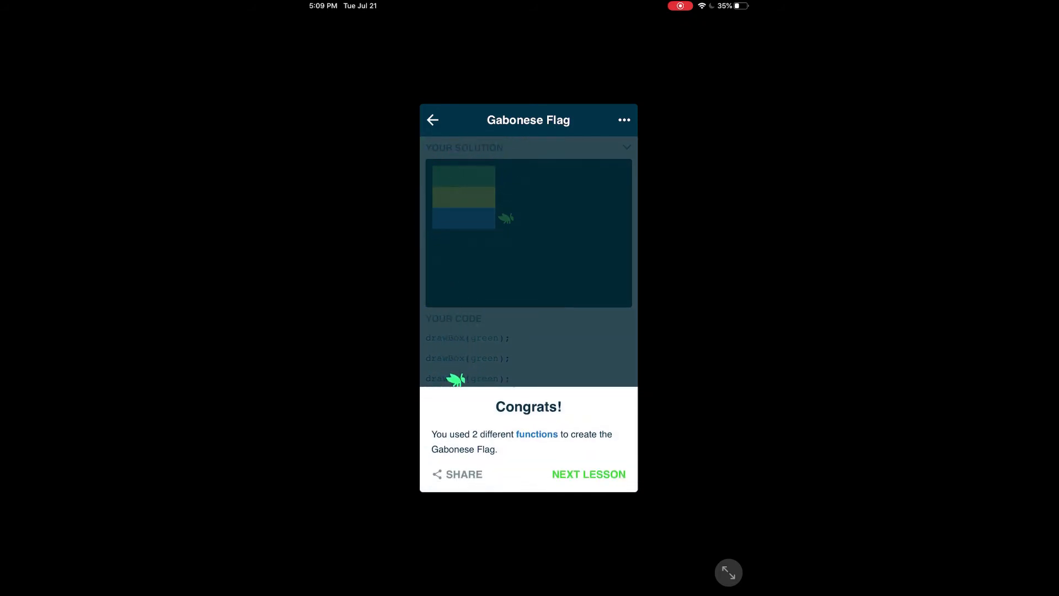
left_click(588, 473)
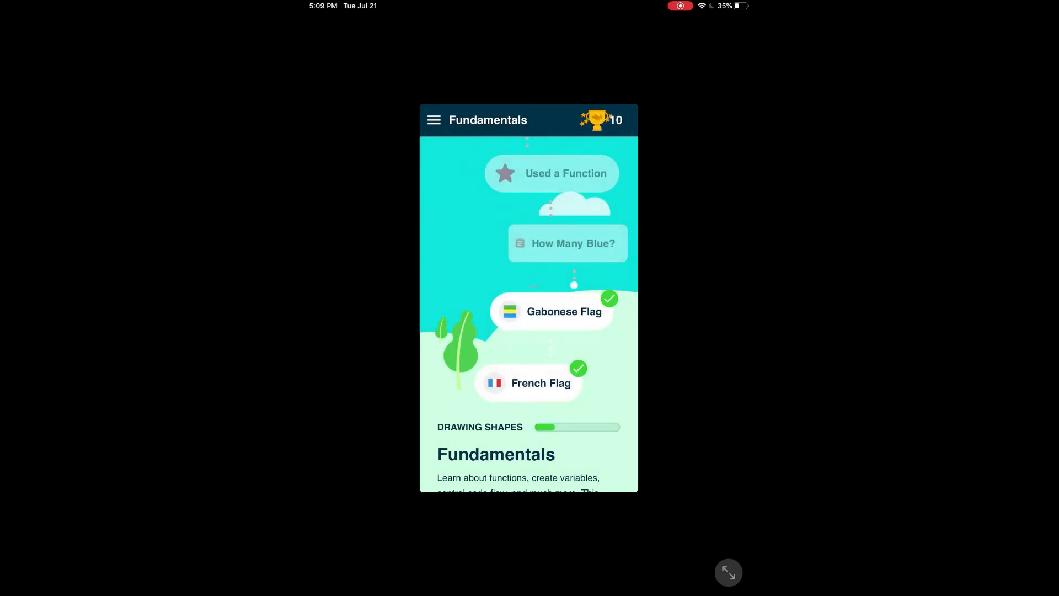
Step: Switch push and email reminders on then off again, and finish with DONE
left_click(567, 243)
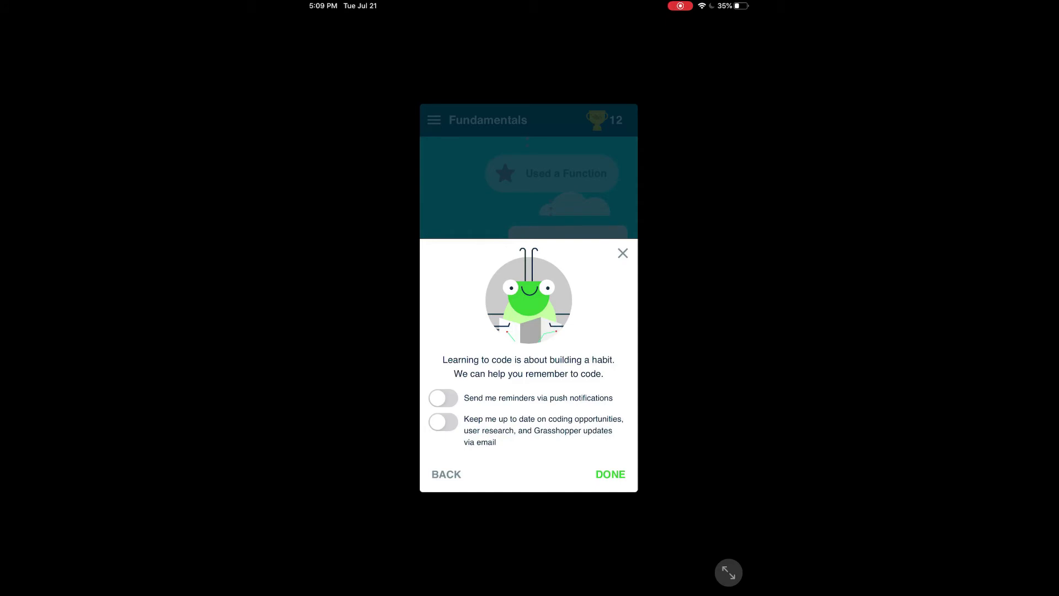
left_click(443, 397)
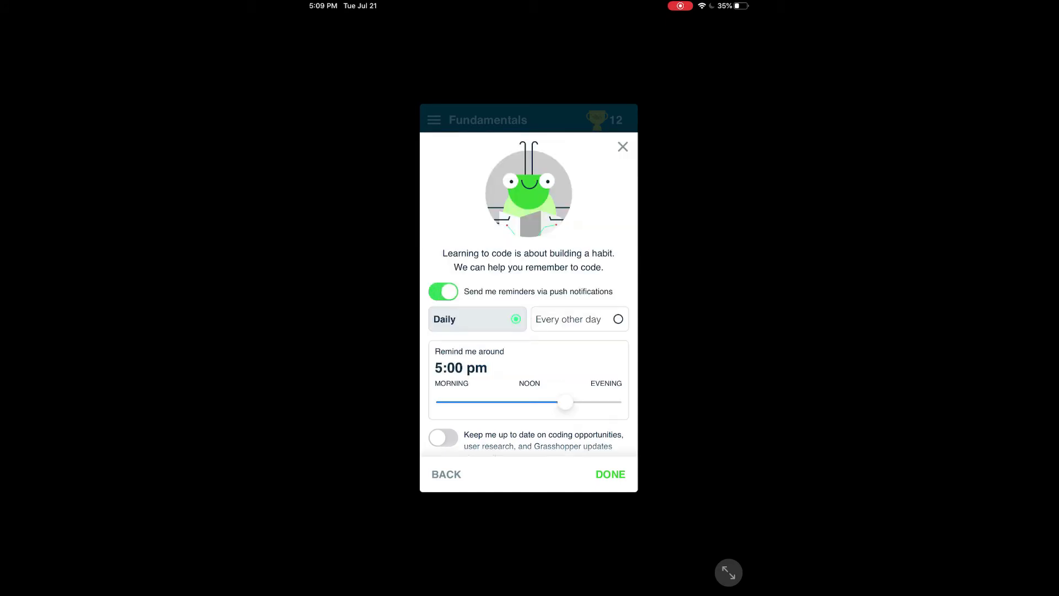
left_click(442, 291)
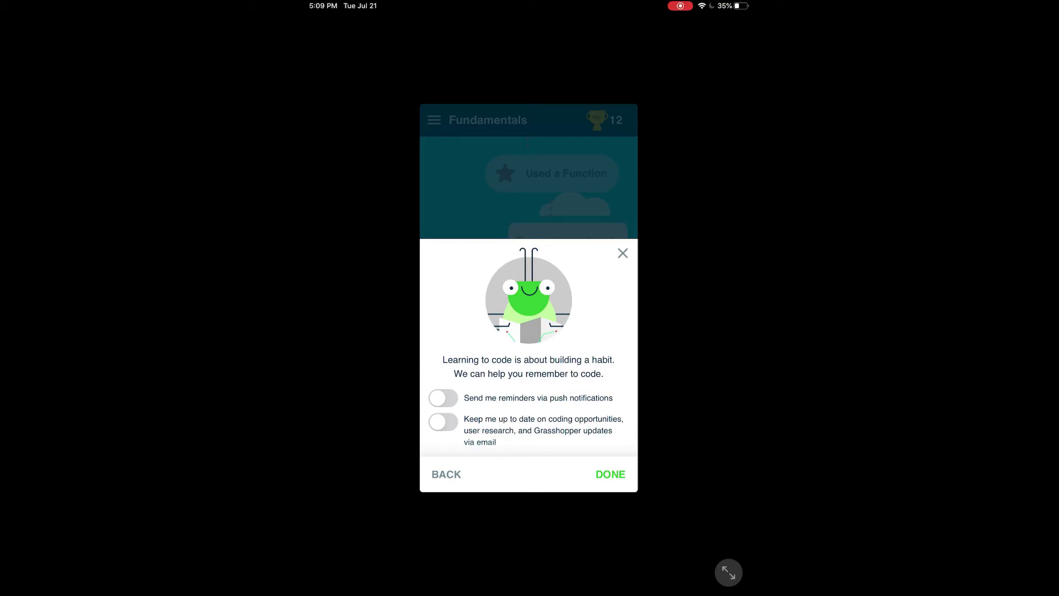
left_click(442, 421)
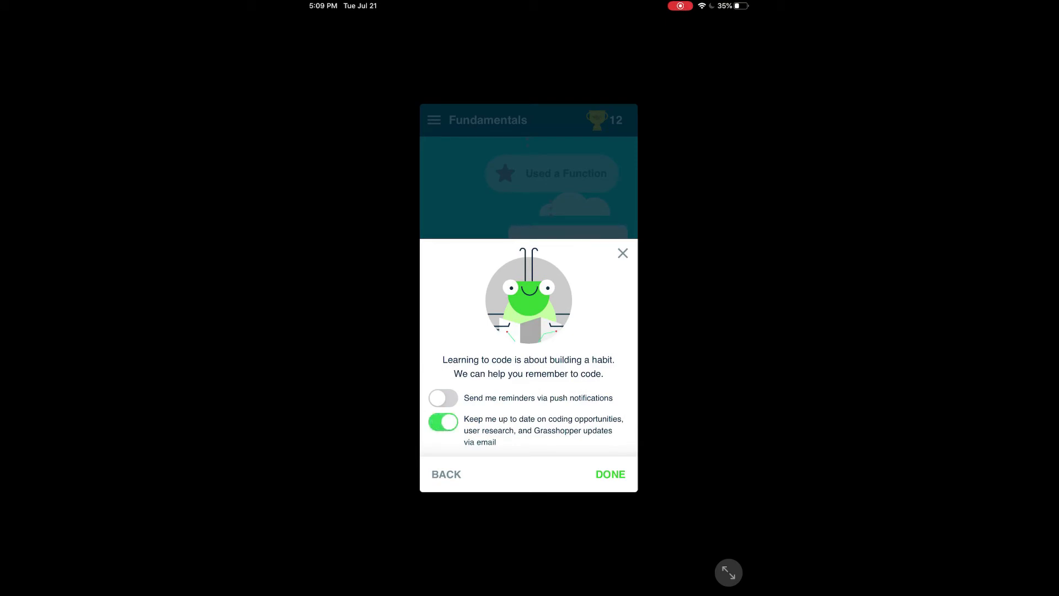
left_click(443, 421)
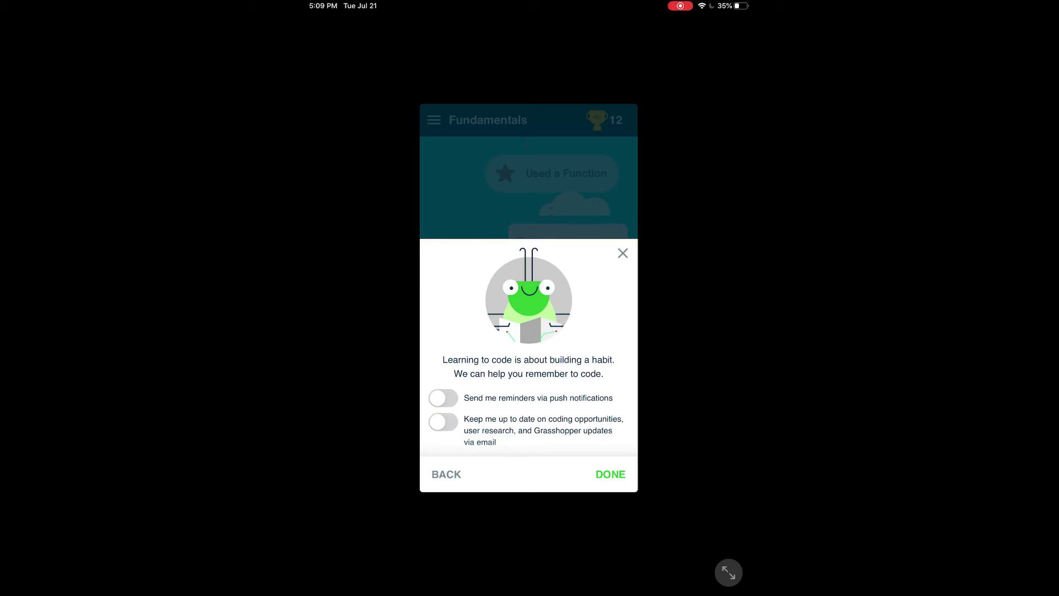
left_click(608, 473)
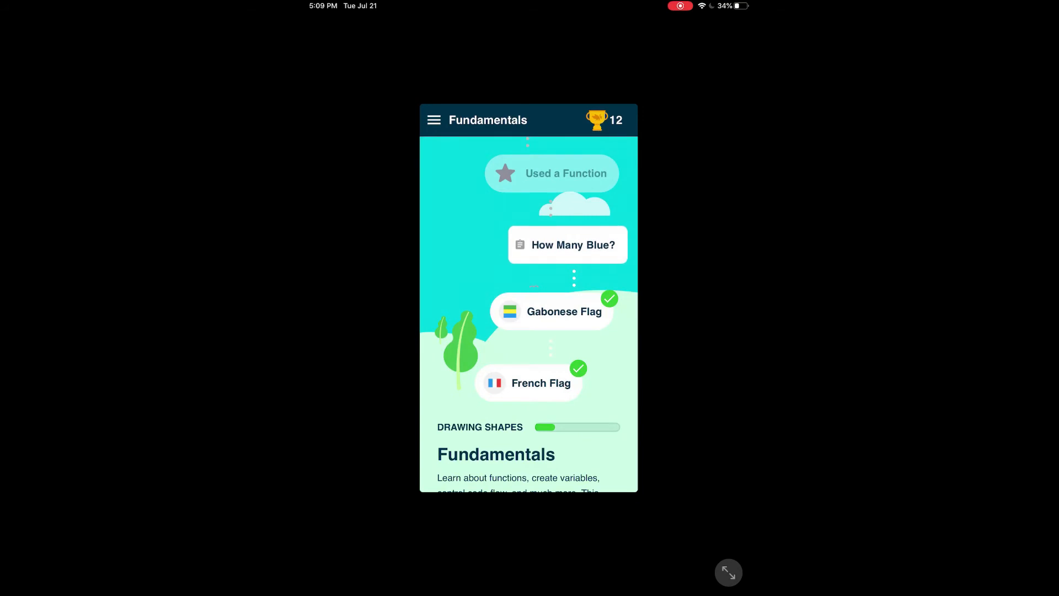
Step: Check the course menu and Achievements (2 JavaScript keys, 1-day streak), then go back
left_click(434, 120)
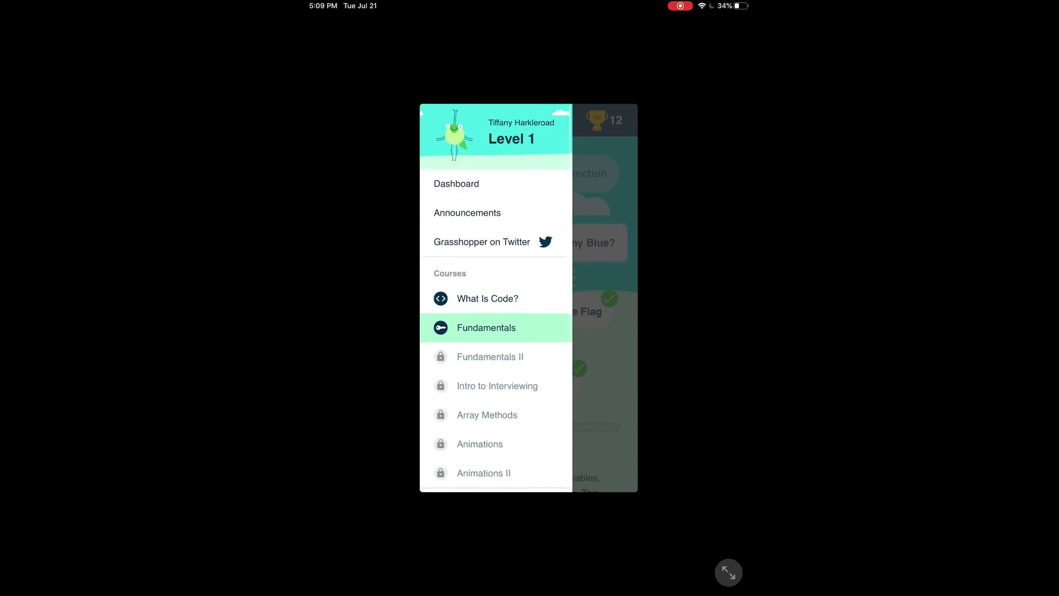
left_click(485, 327)
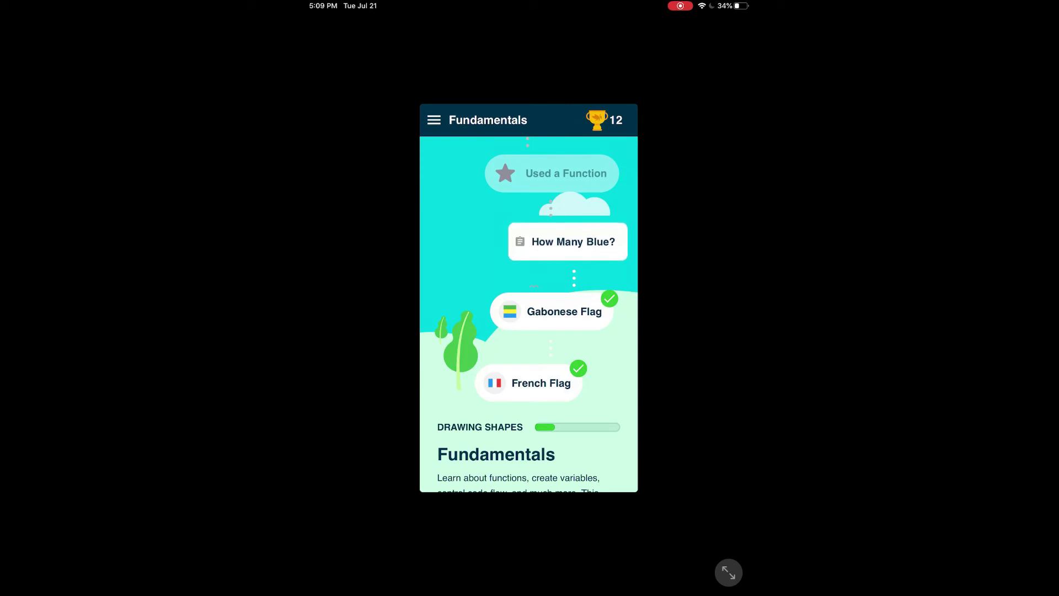
left_click(600, 119)
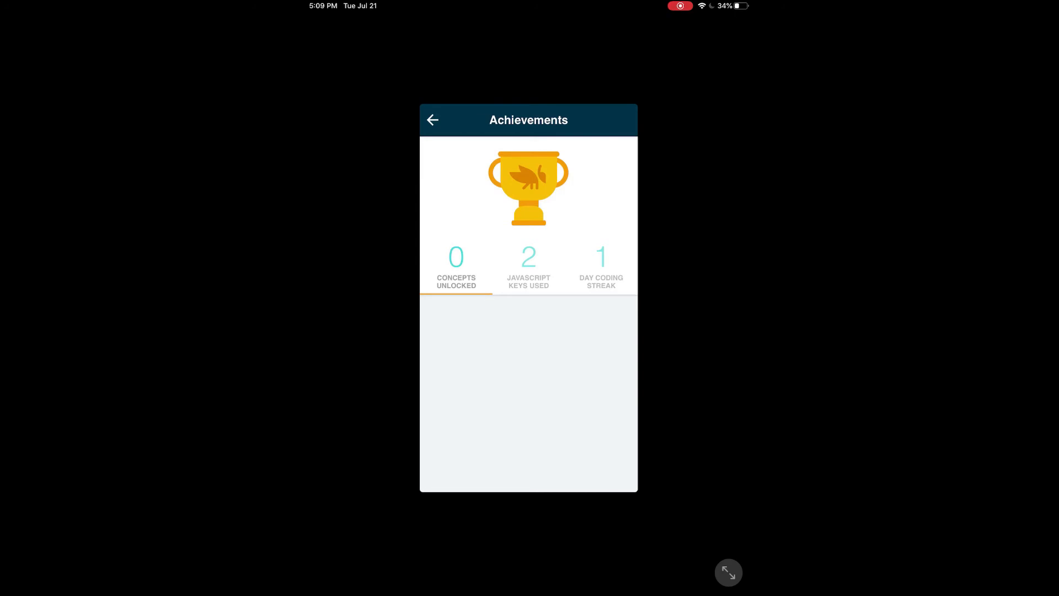
left_click(528, 270)
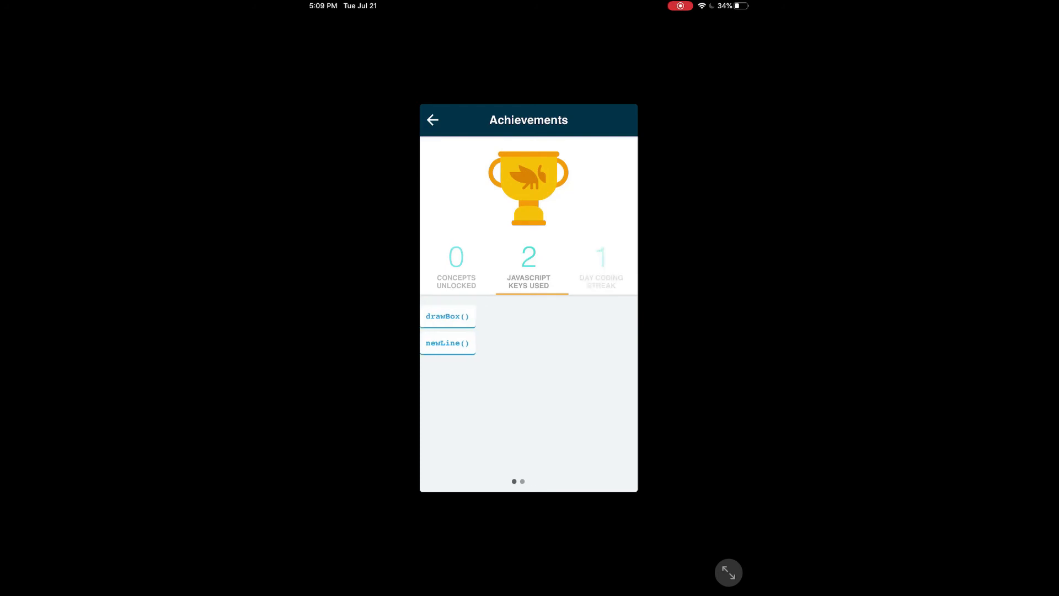
left_click(601, 267)
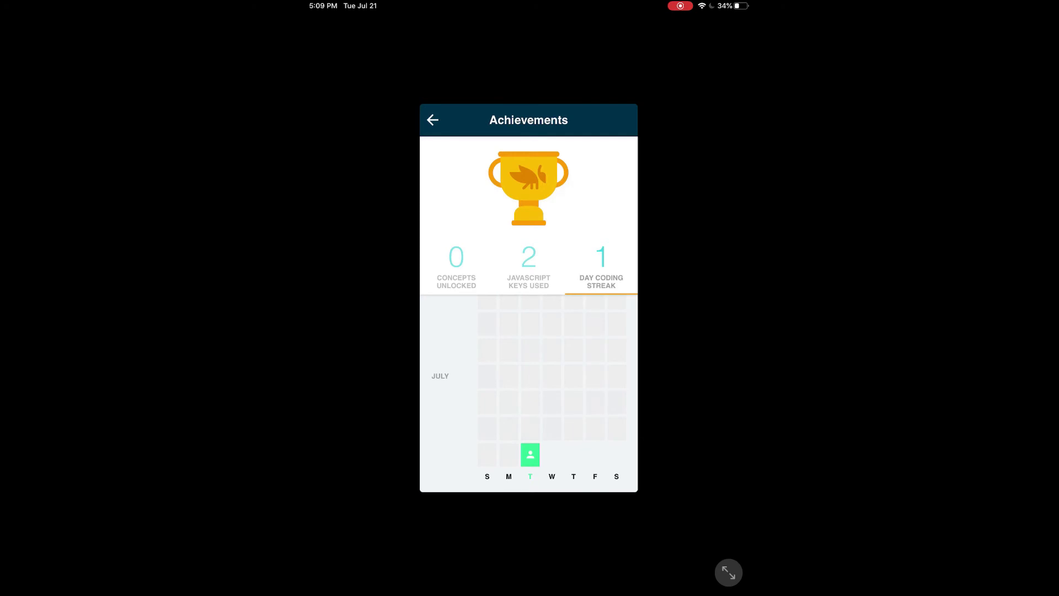
left_click(432, 119)
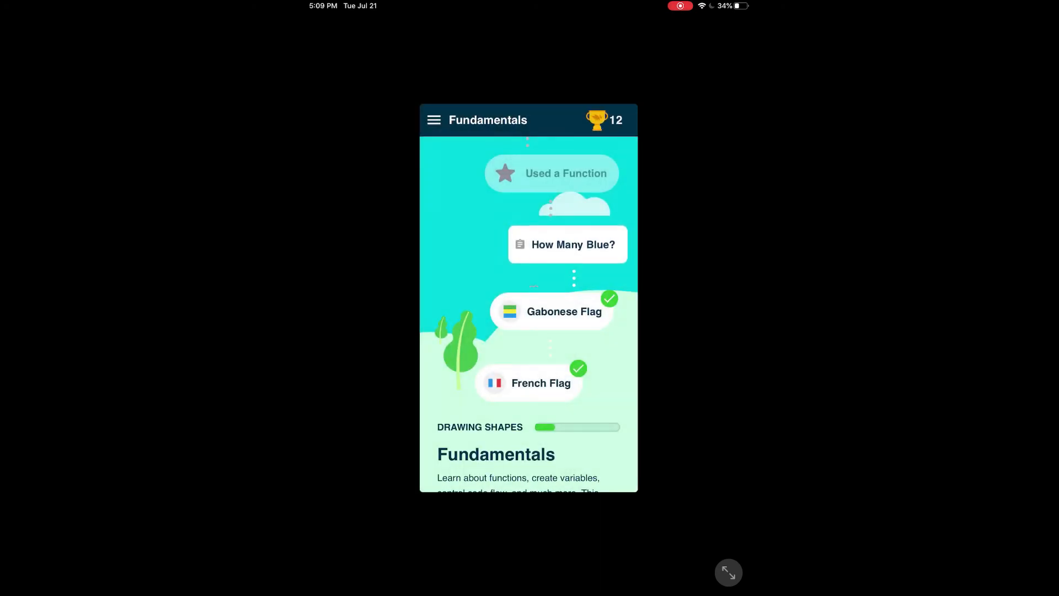
Step: Browse the Fundamentals map through Variables, Arrays, If Statements, Operators and Loops
scroll("down", 3)
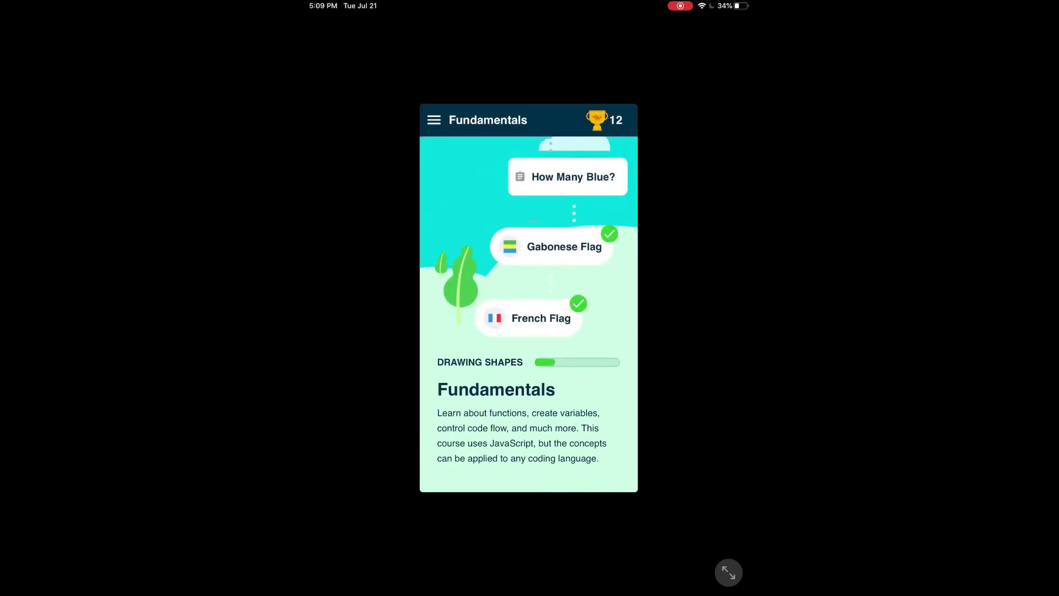
scroll("down", 3)
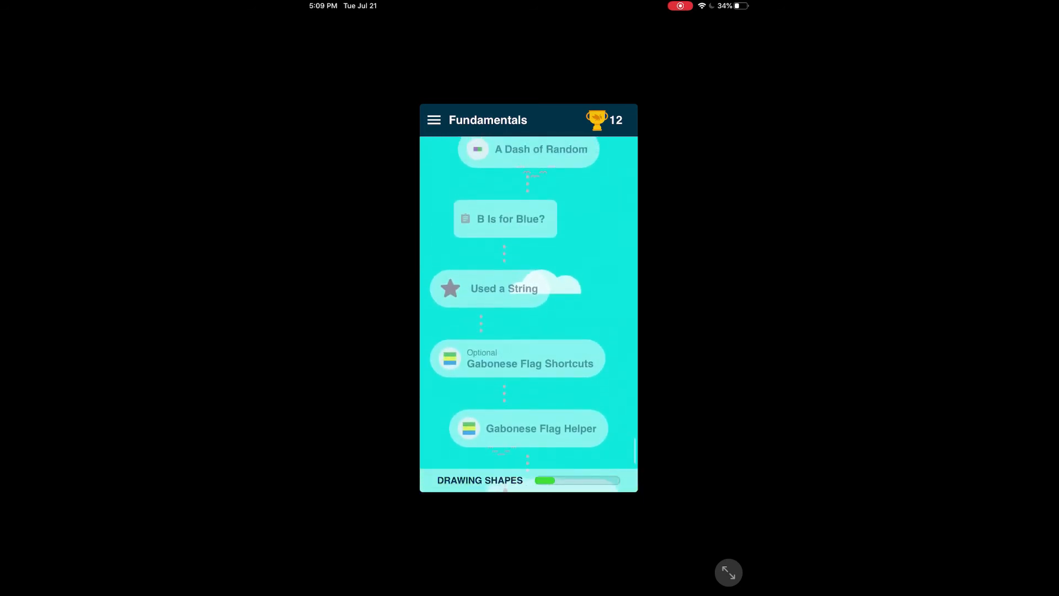
scroll("down", 3)
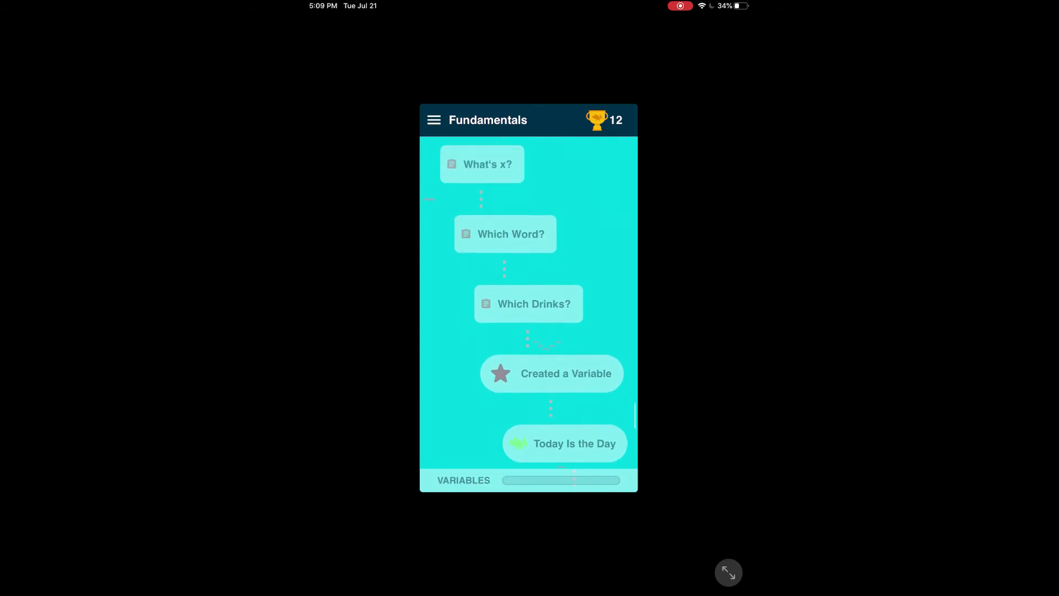
scroll("down", 3)
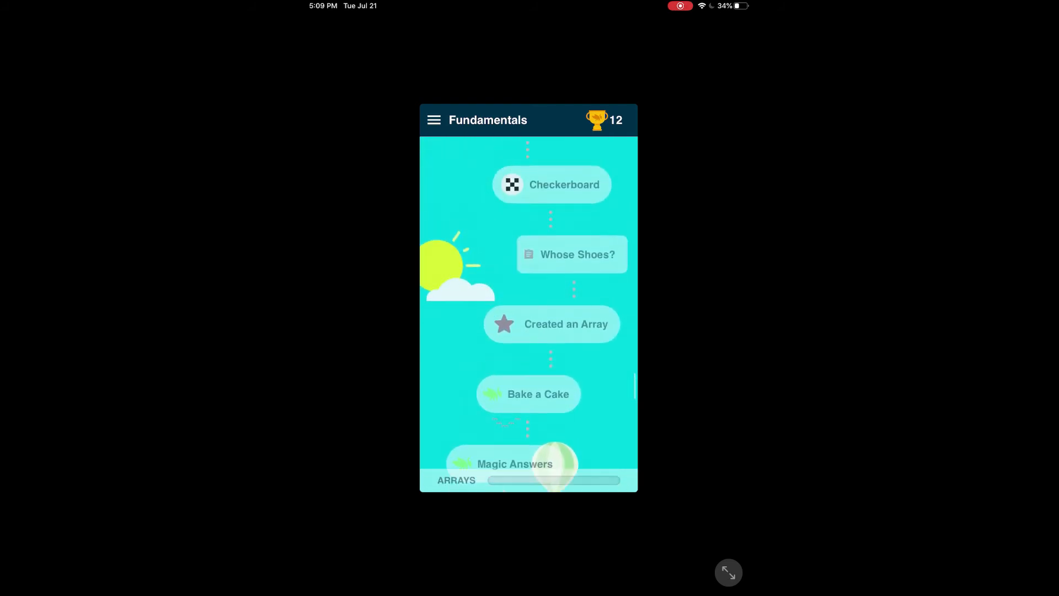
scroll("down", 3)
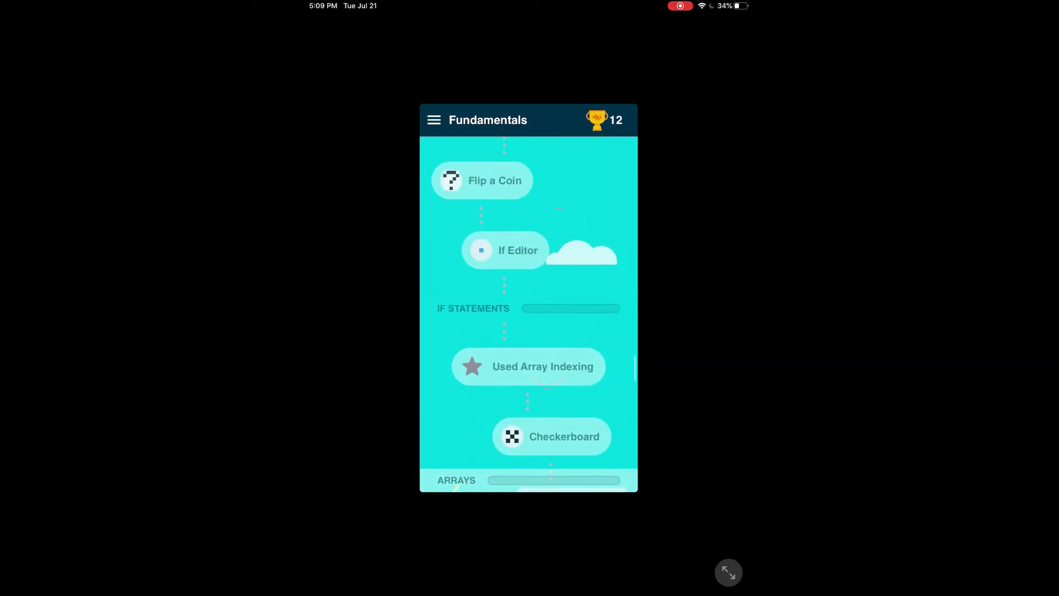
scroll("down", 3)
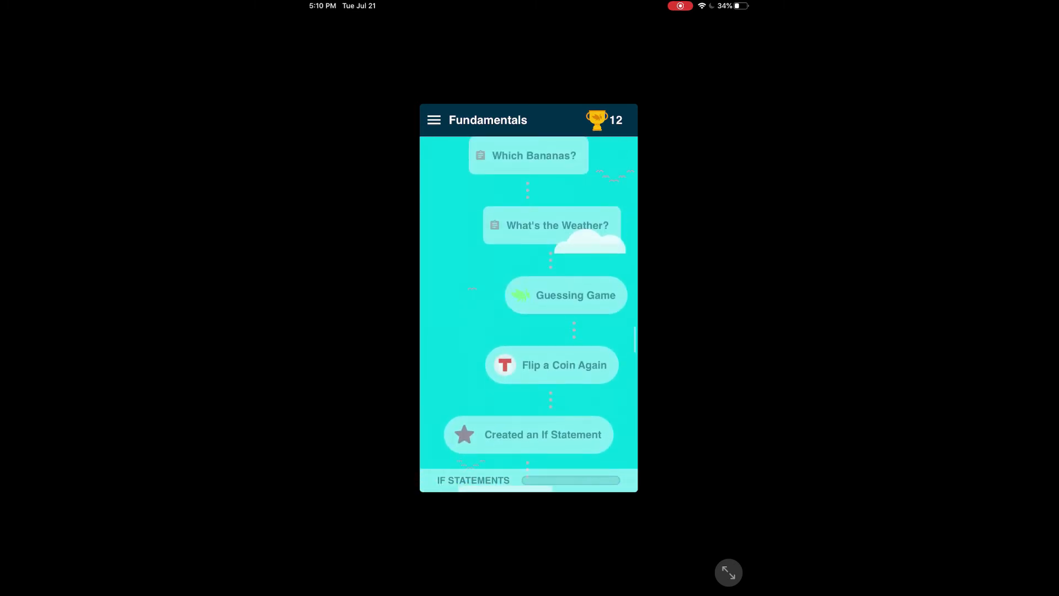
scroll("down", 3)
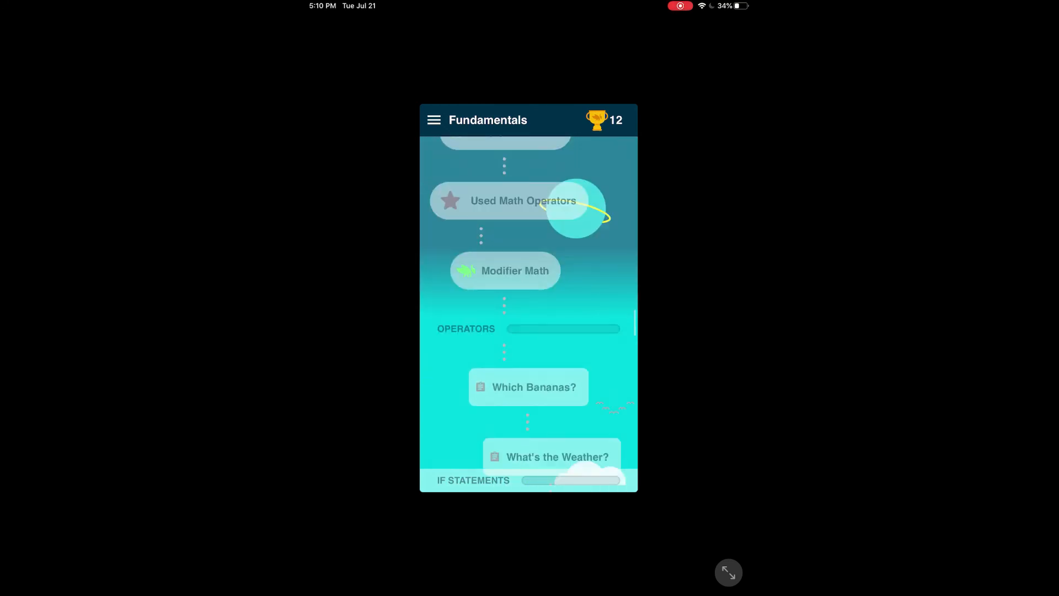
scroll("down", 3)
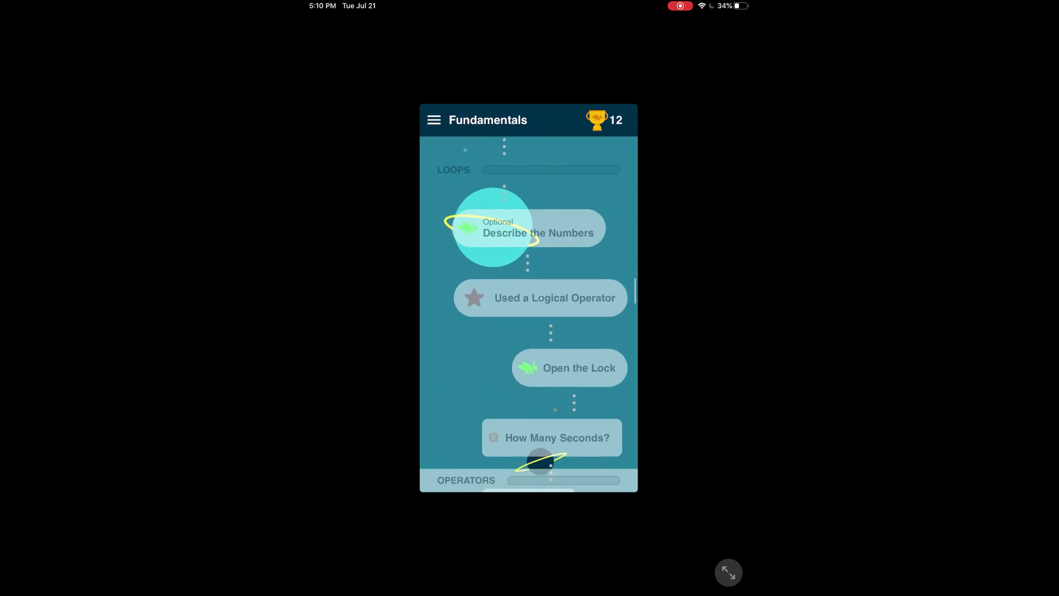
scroll("down", 3)
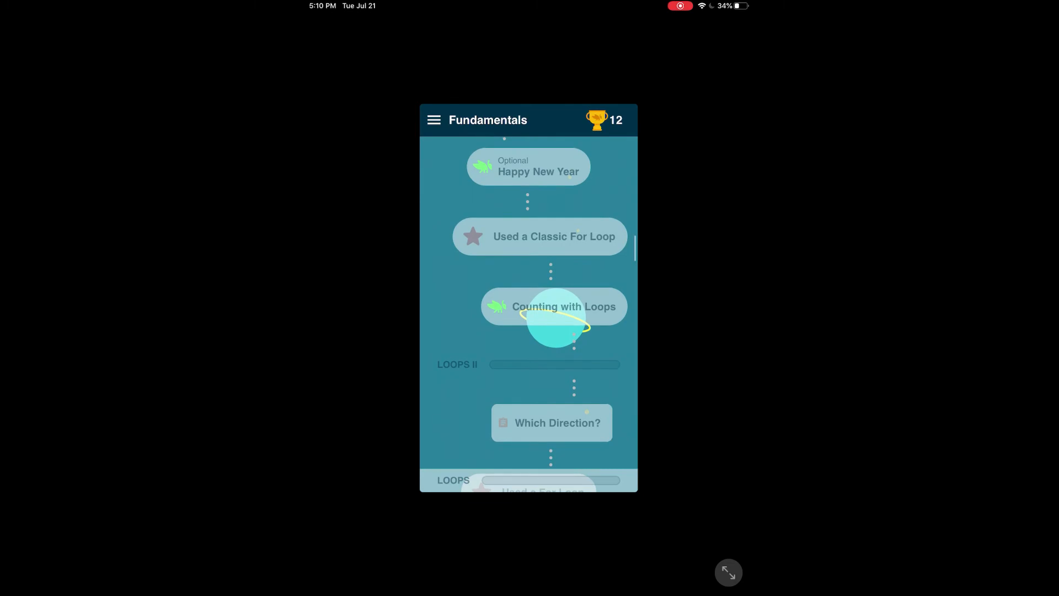
scroll("down", 3)
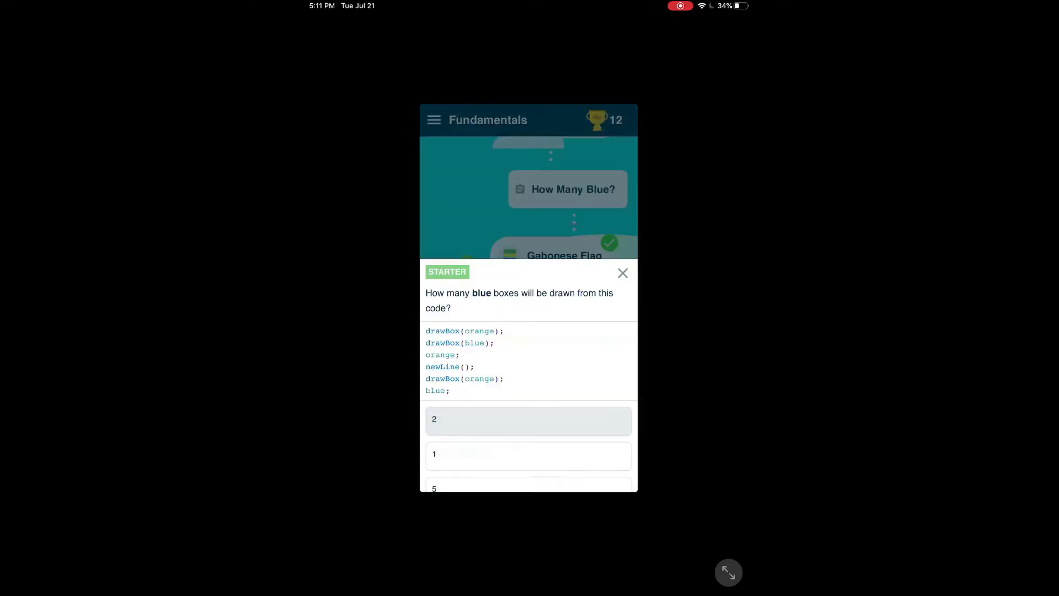
Step: Answer 2 on the How Many Blue? quiz, then continue back to the map
left_click(528, 418)
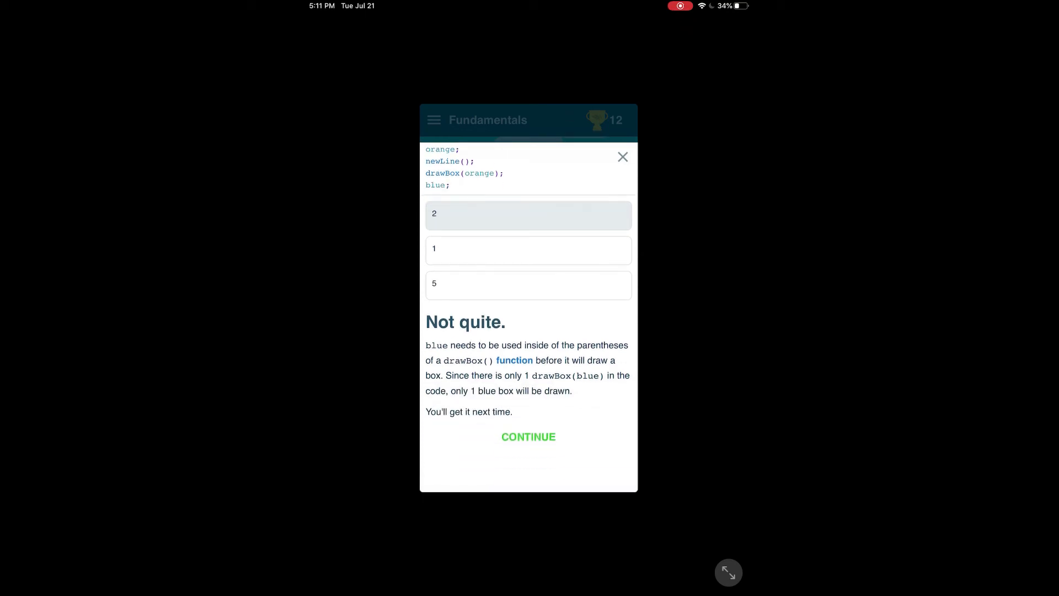
left_click(528, 436)
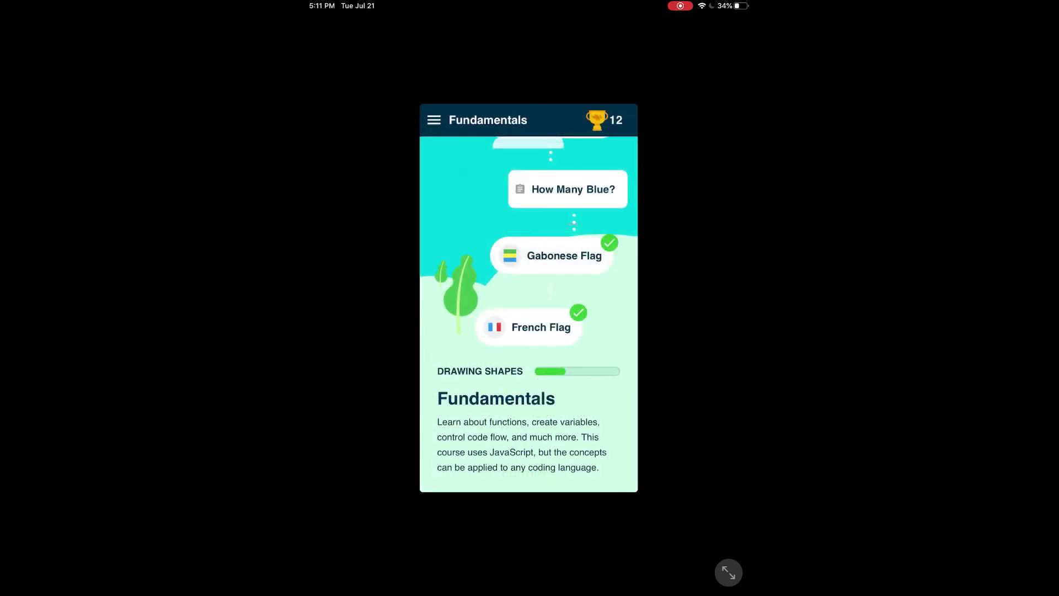
scroll("down", 3)
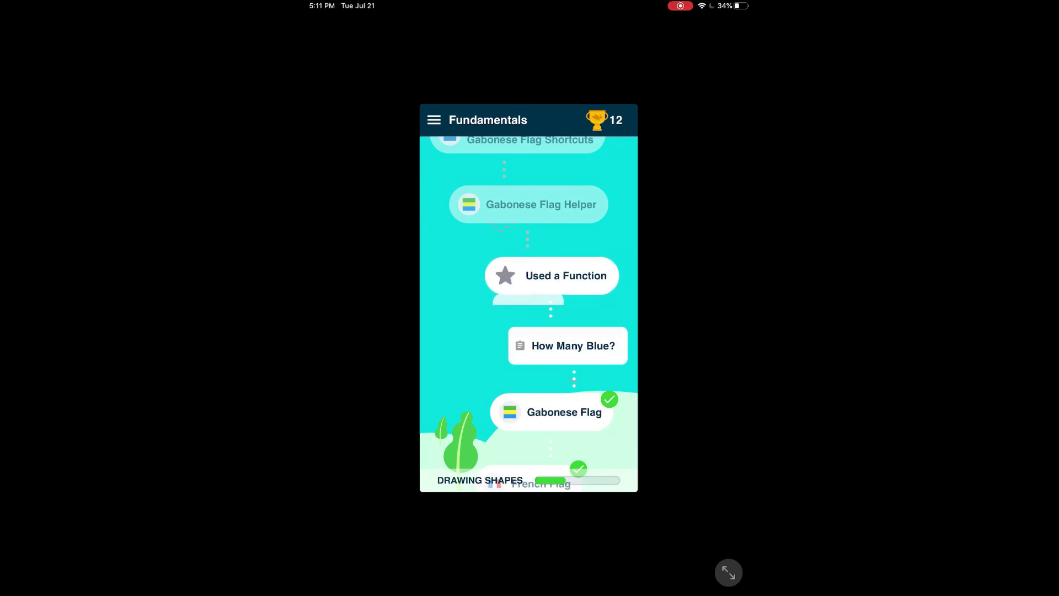
Step: Read the Used a Function card on drawBox() through Related Keys and close it
left_click(551, 275)
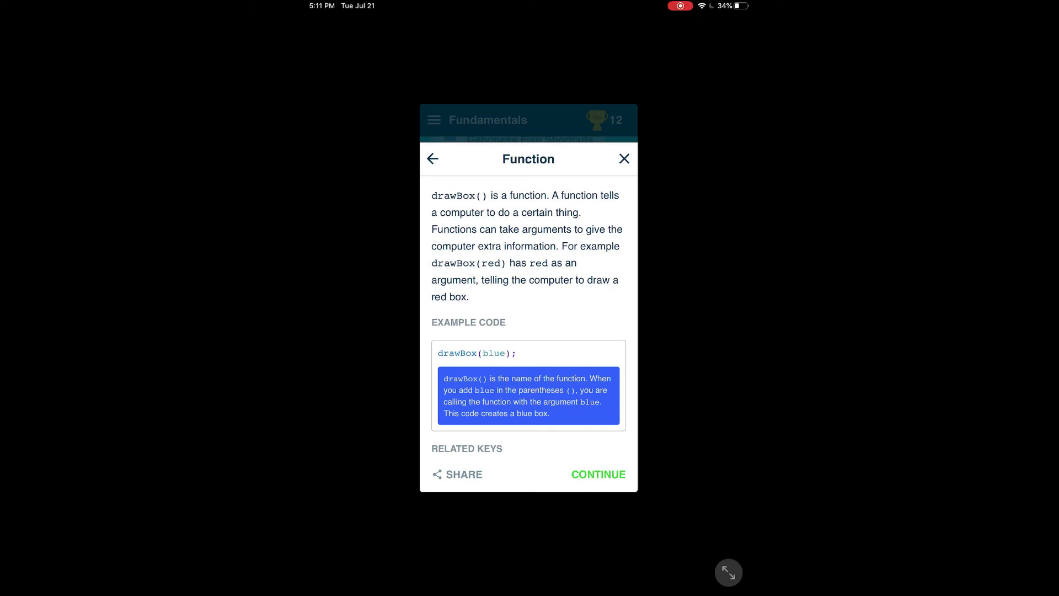
scroll("down", 3)
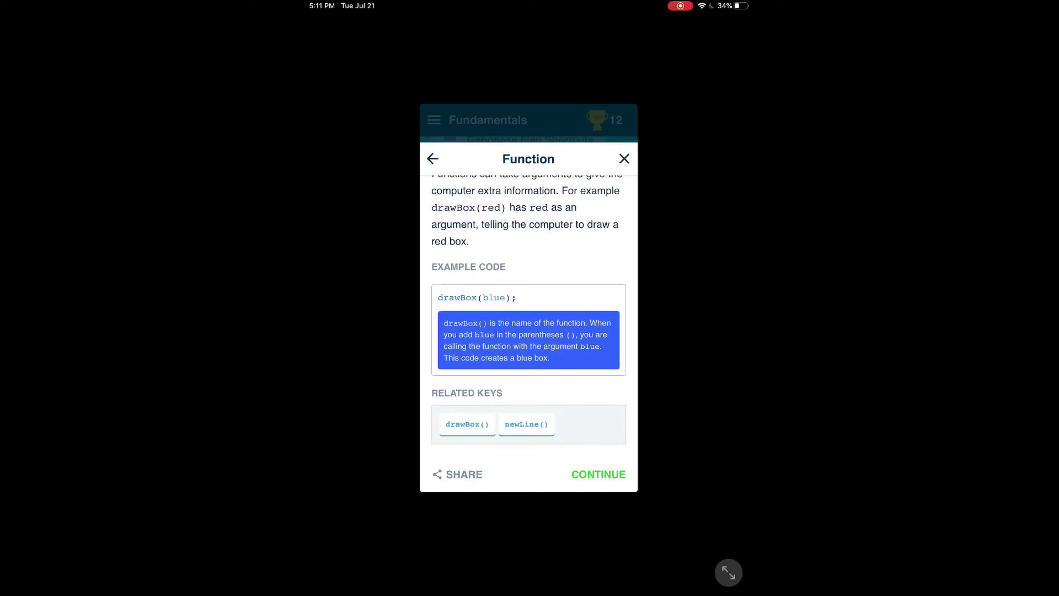
left_click(597, 473)
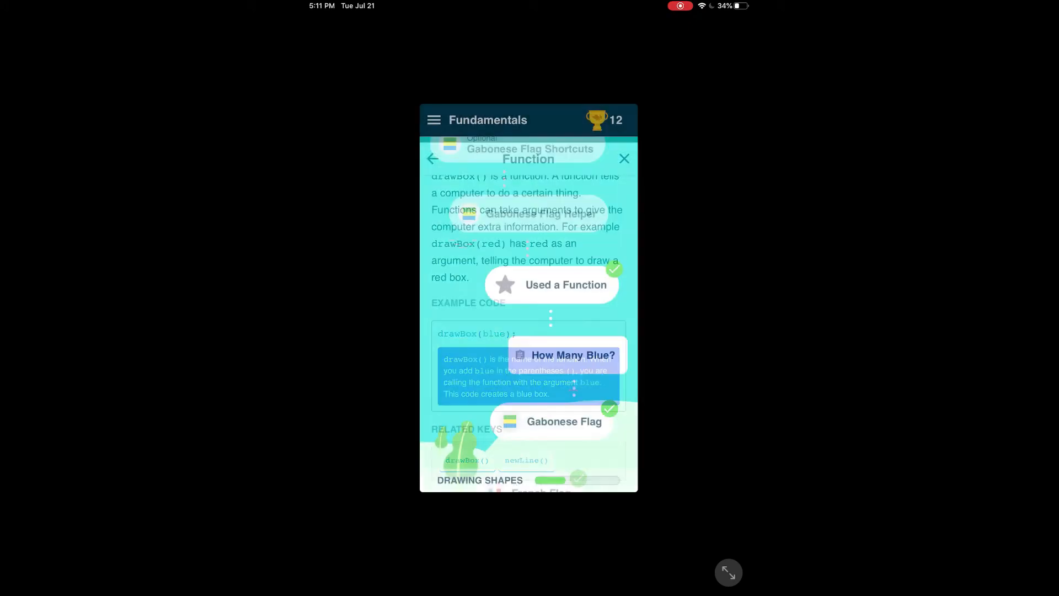
left_click(622, 158)
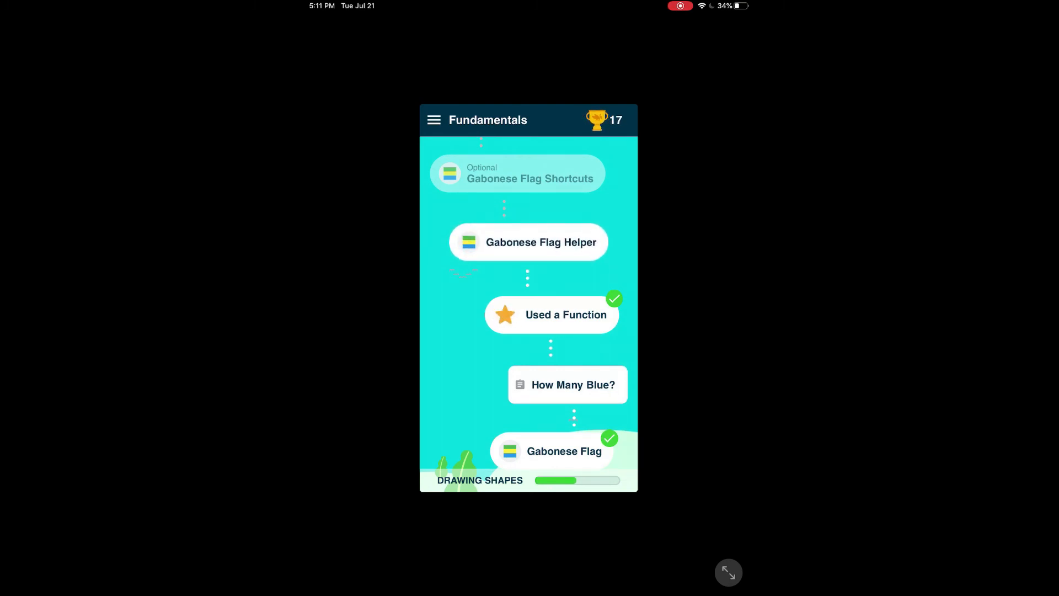
Step: Review the How Many Blue? answer, then start the Gabonese Flag Helper lesson
left_click(568, 385)
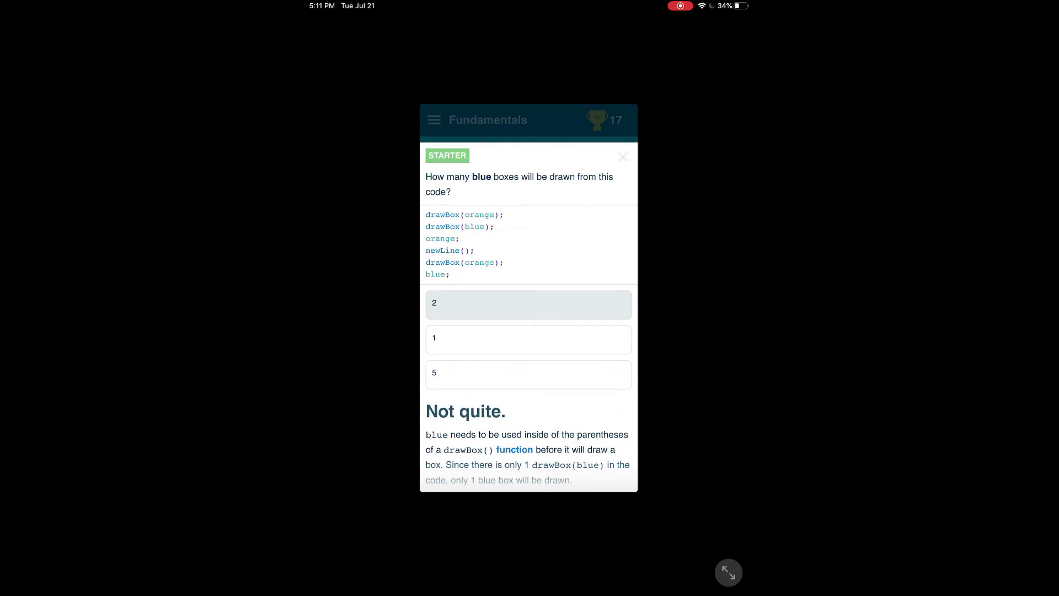
left_click(620, 156)
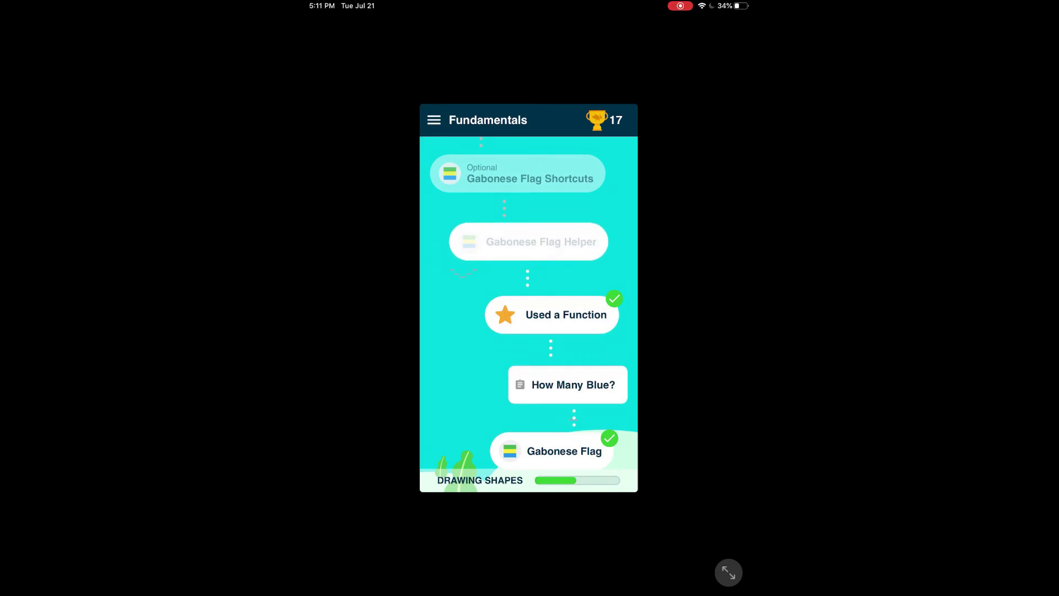
left_click(528, 241)
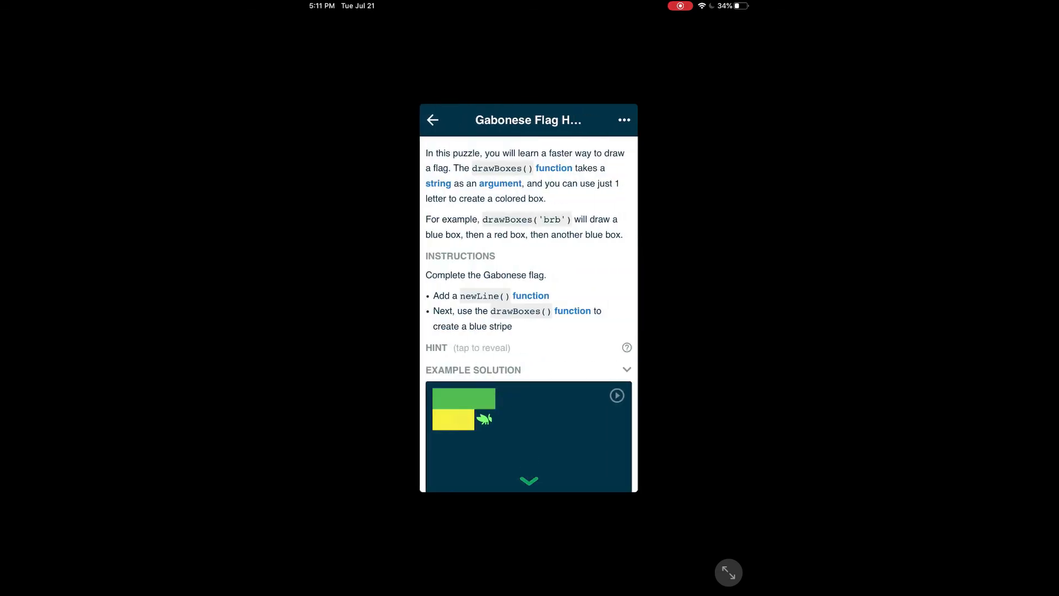